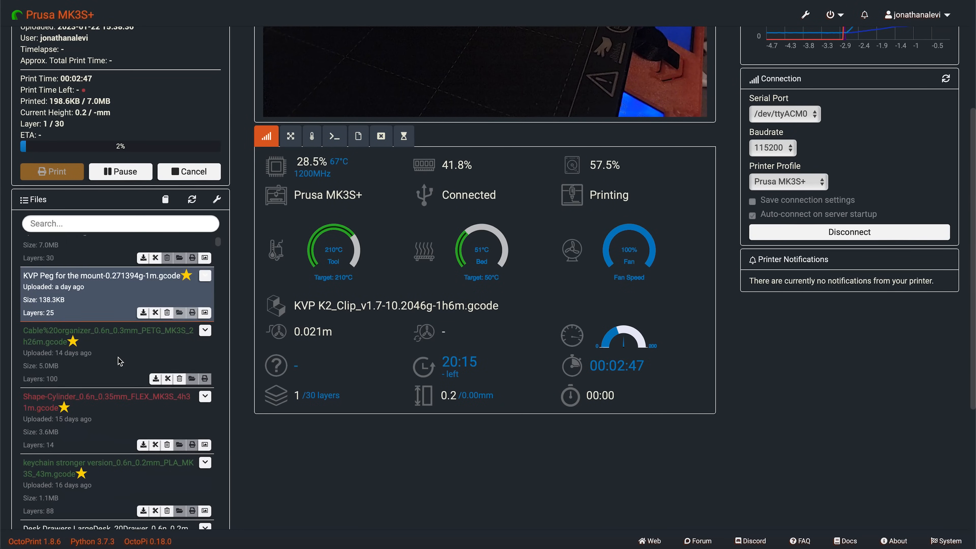
Scroll through the UI Customizer theme list, including Blue moon, Cosmo, Cyborg and Dark Green
scroll("down", 3)
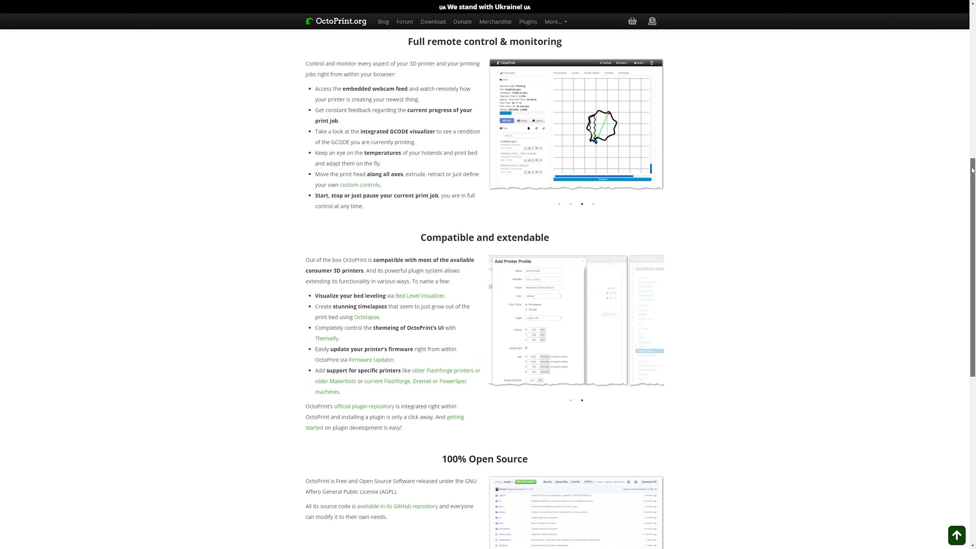
scroll("down", 3)
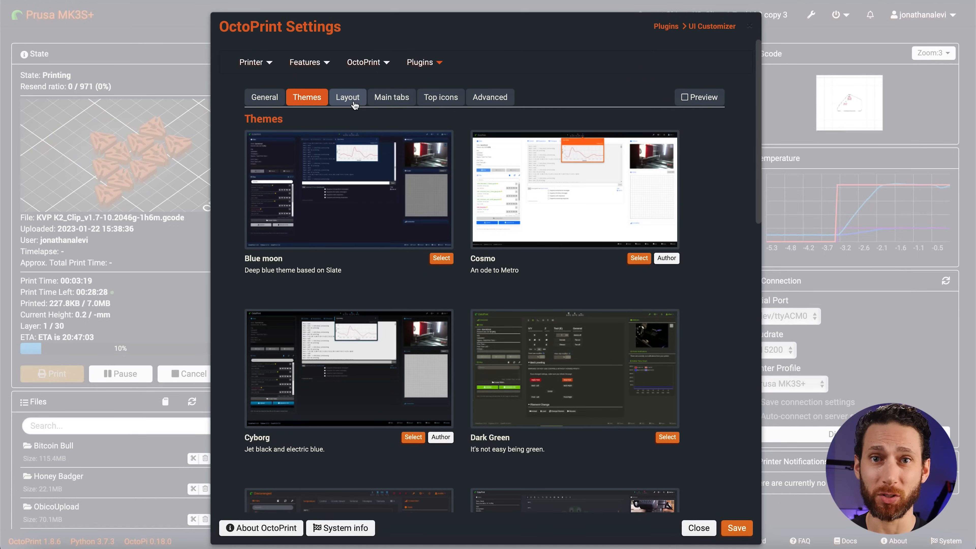
Review the UI Customizer column layout, then check the result on the dashboard
left_click(348, 97)
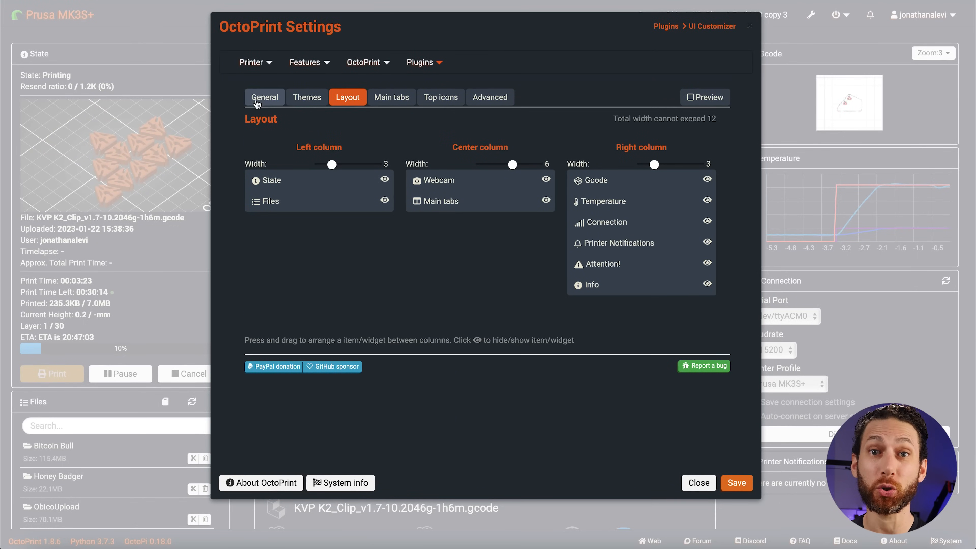
left_click(698, 483)
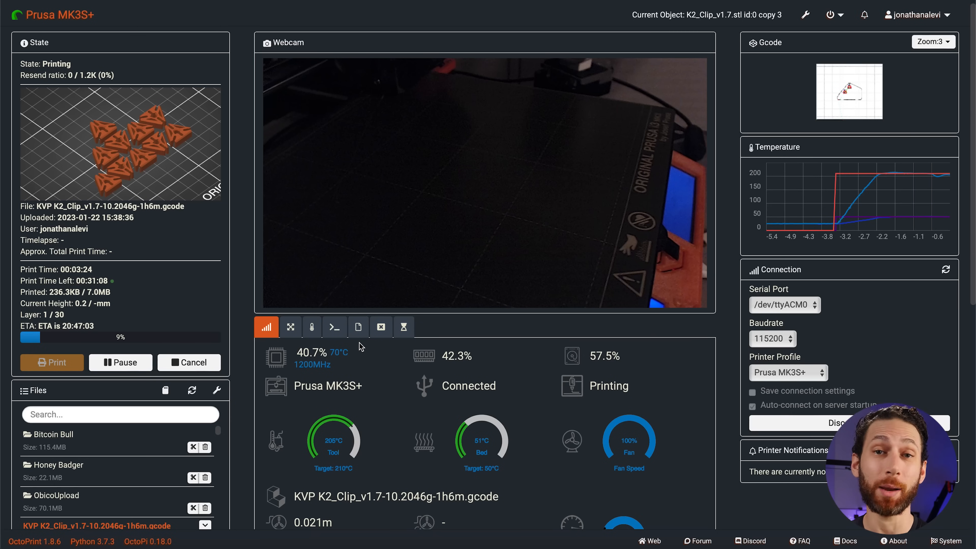
scroll("down", 3)
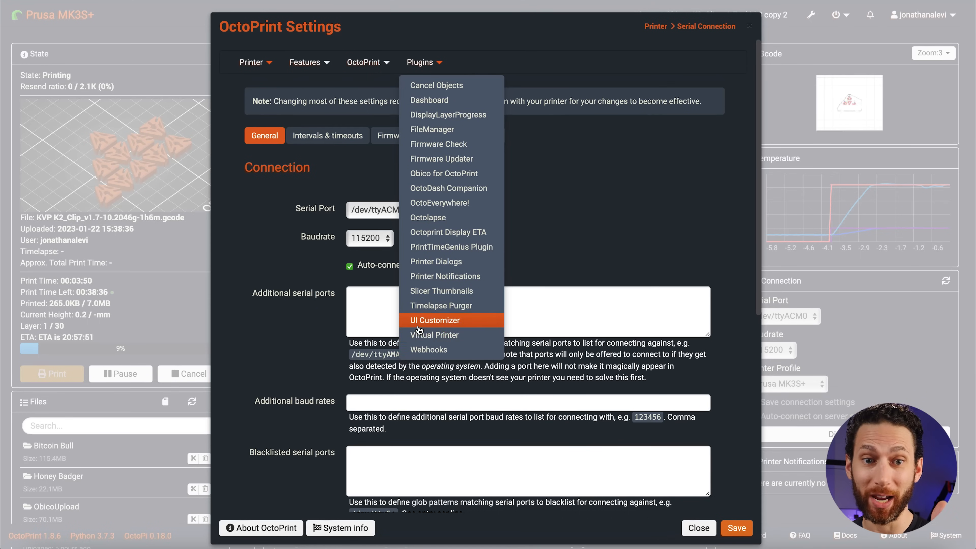
left_click(435, 320)
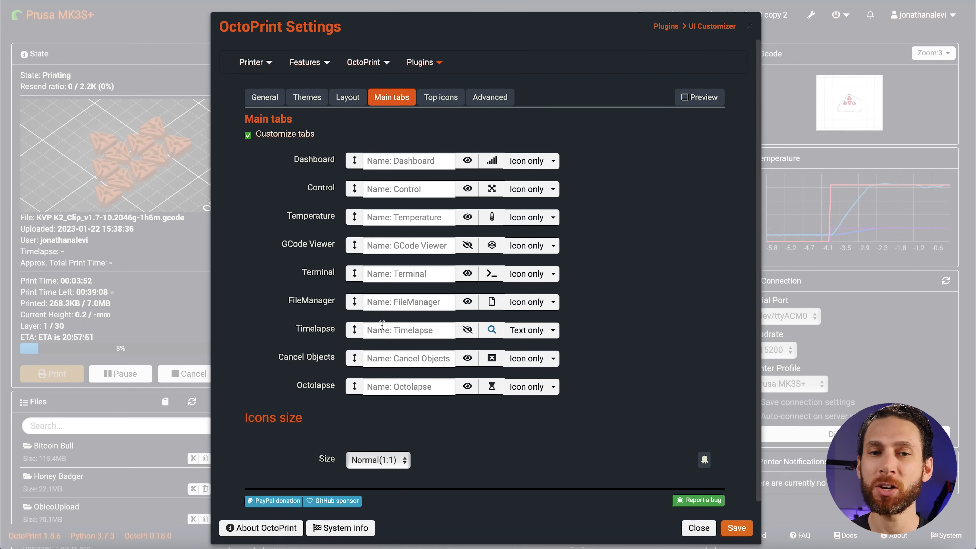
left_click(698, 528)
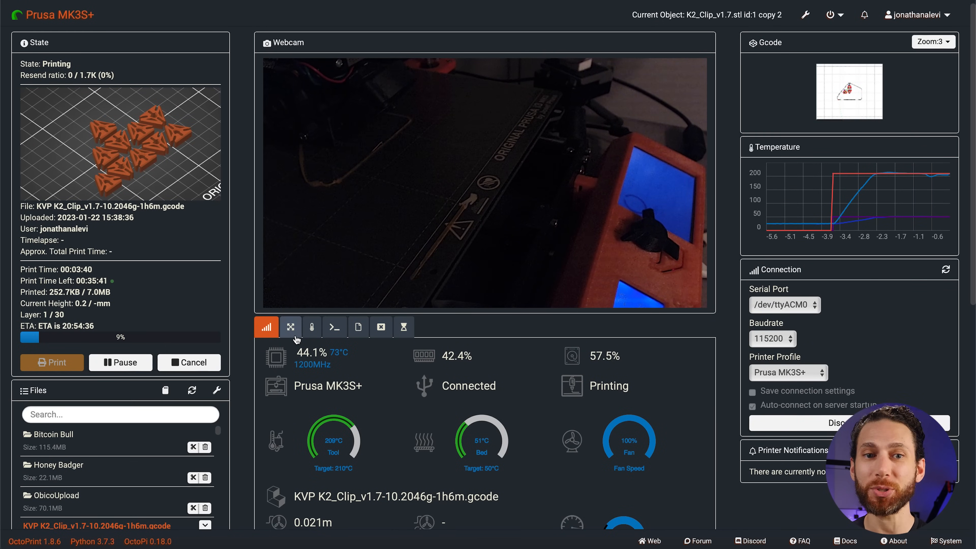
Browse the Terminal and Files tabs, then review the Main tabs and Top icons ordering in UI Customizer
left_click(290, 122)
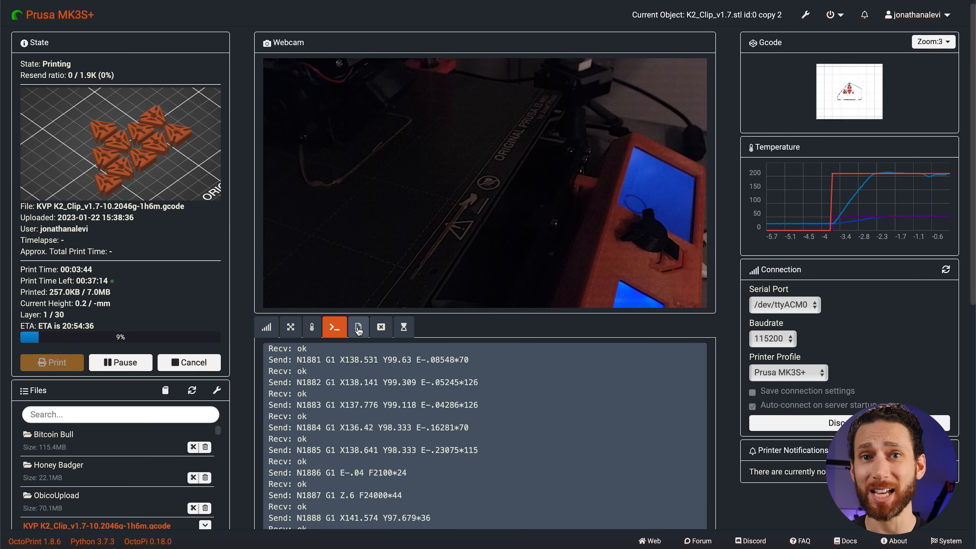
left_click(358, 327)
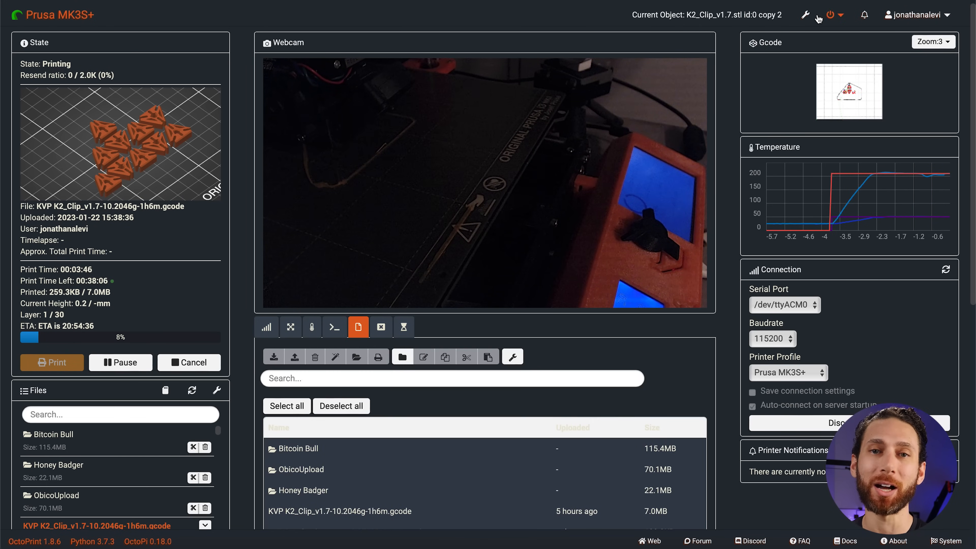
left_click(808, 14)
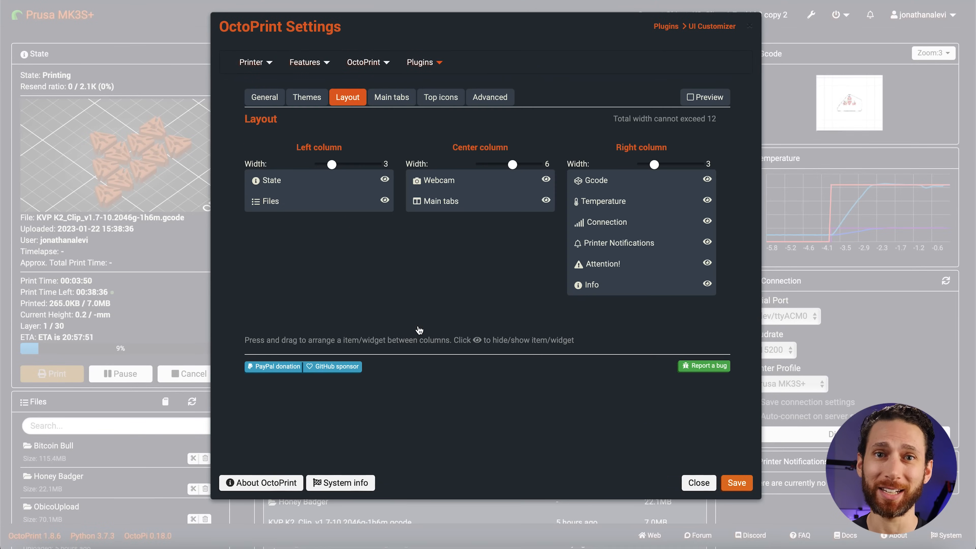
left_click(391, 97)
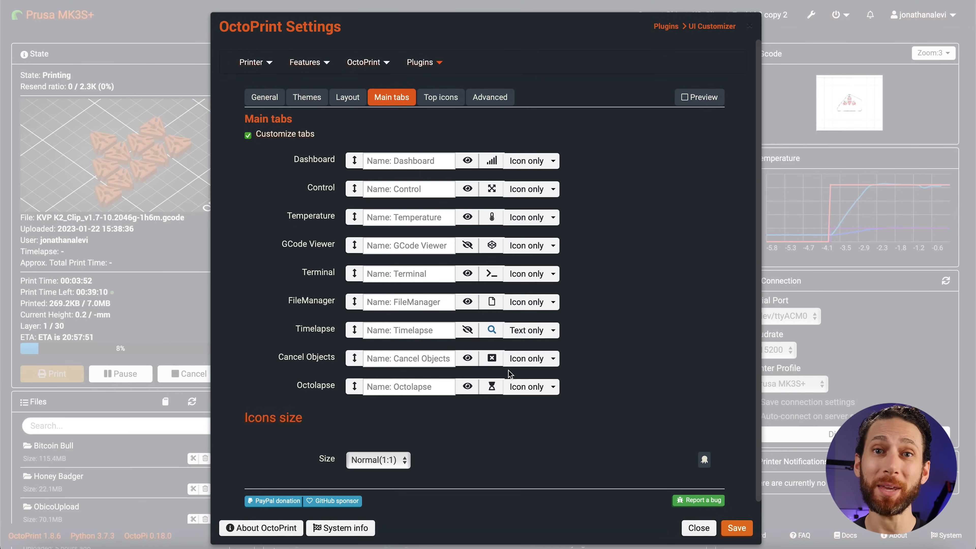
left_click(441, 97)
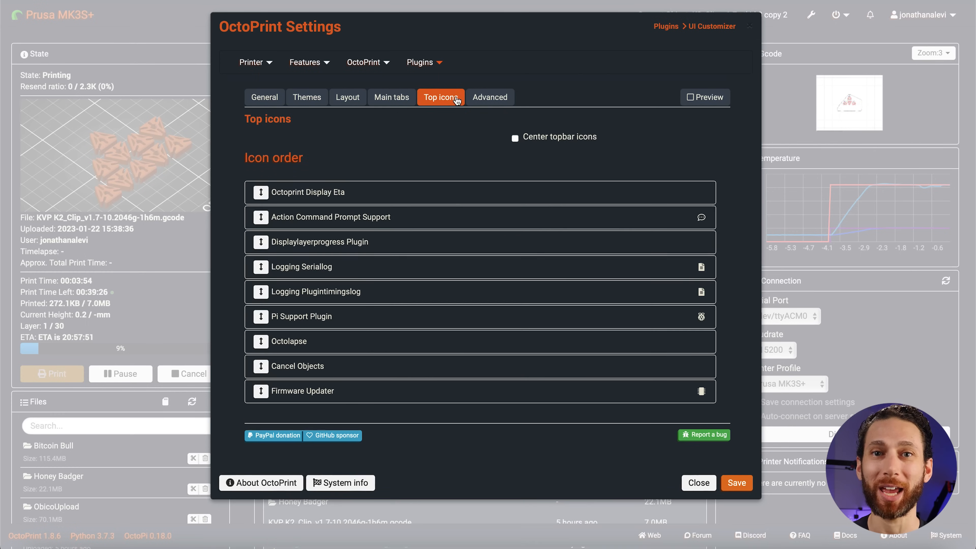
left_click(391, 97)
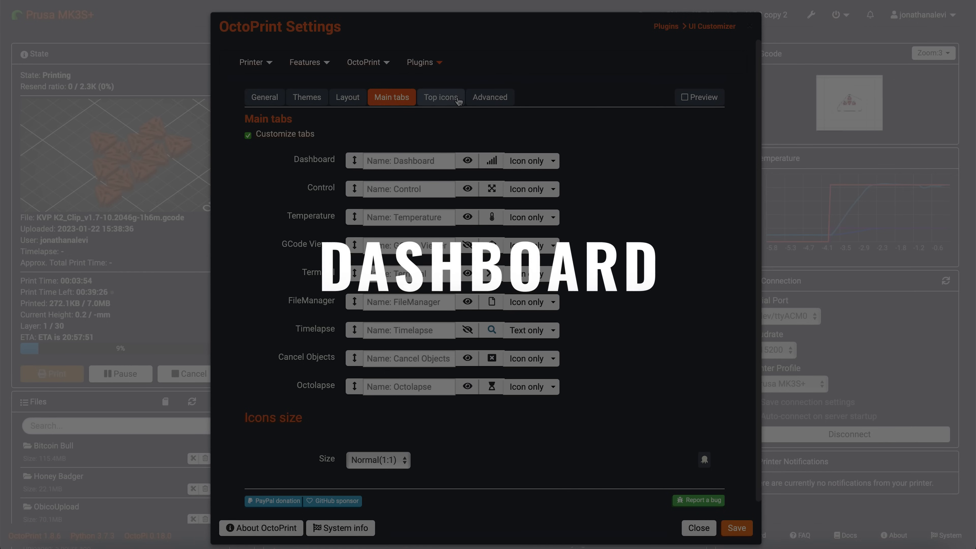
Review the Dashboard plugin's enabled and disabled widgets, ETA and theme colour options
left_click(441, 97)
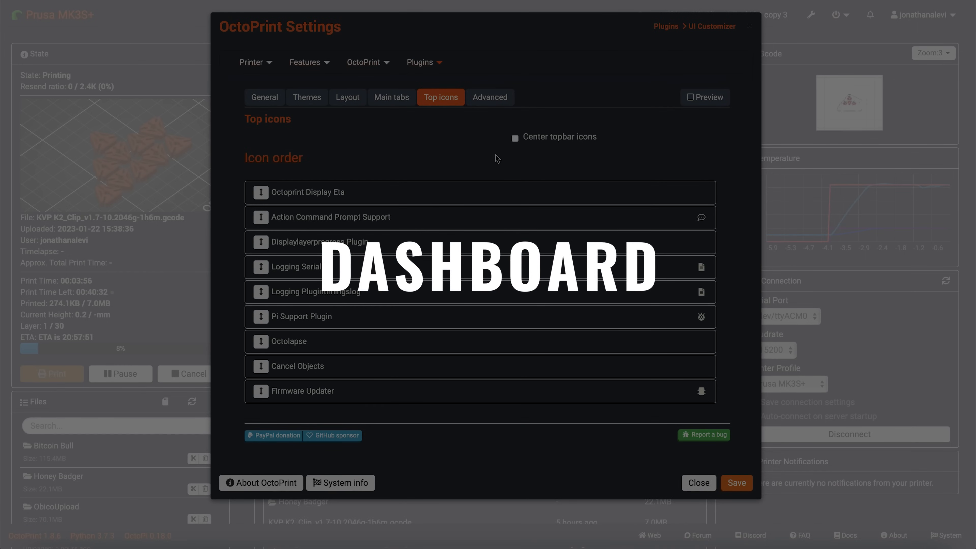
left_click(419, 62)
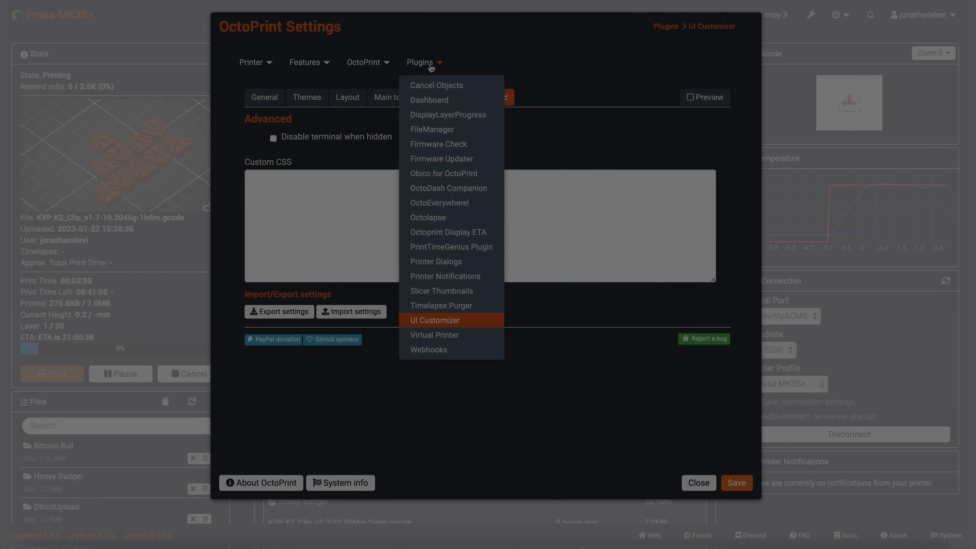
left_click(429, 100)
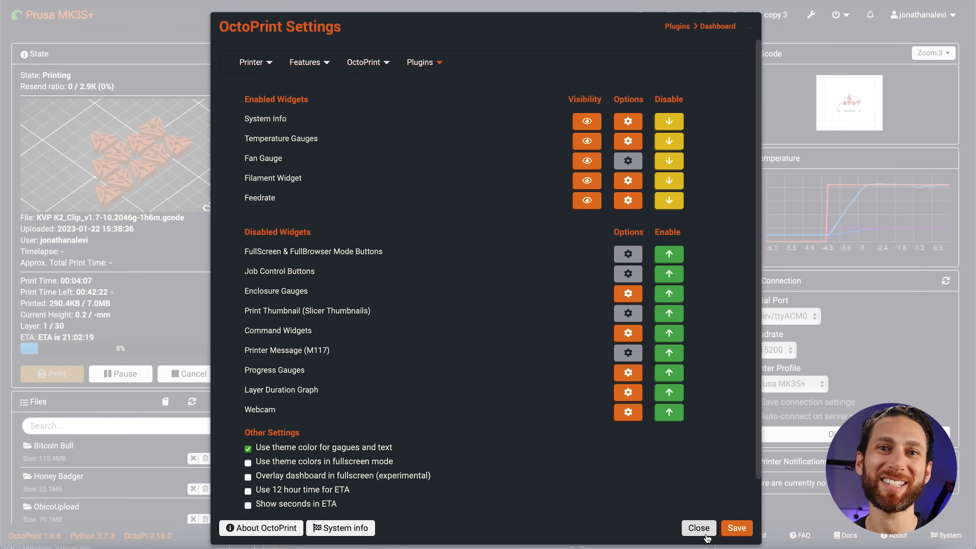
left_click(698, 527)
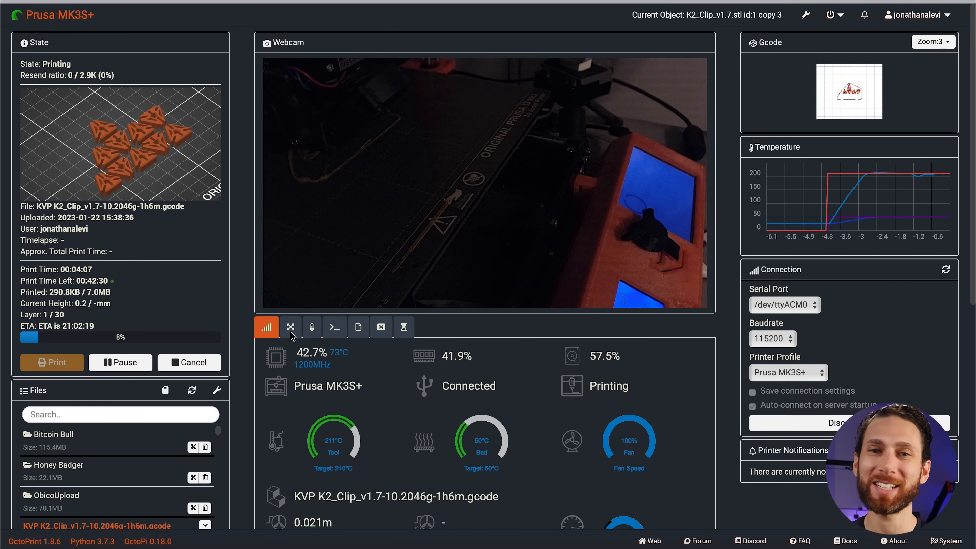
scroll("down", 3)
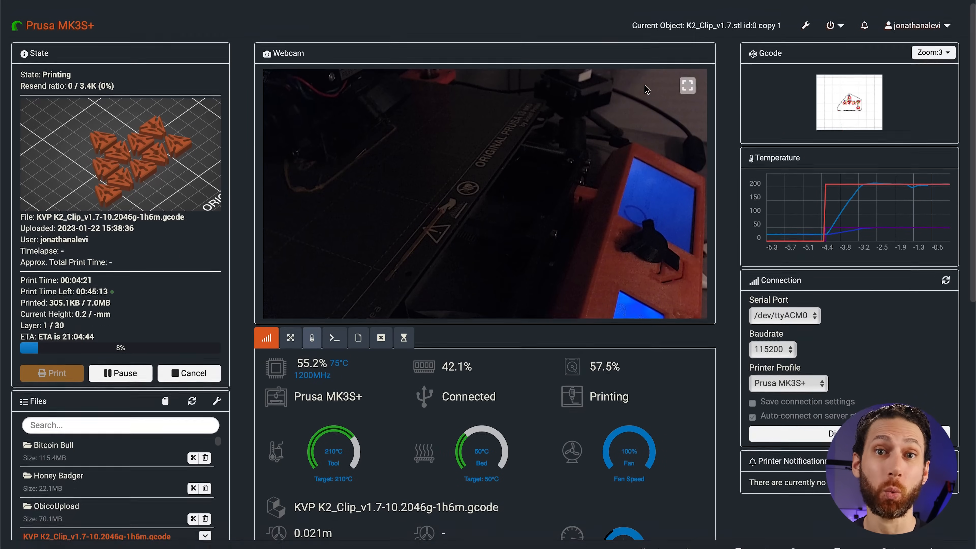
Return to the plugin settings list and select the Slicer Thumbnails page
left_click(807, 25)
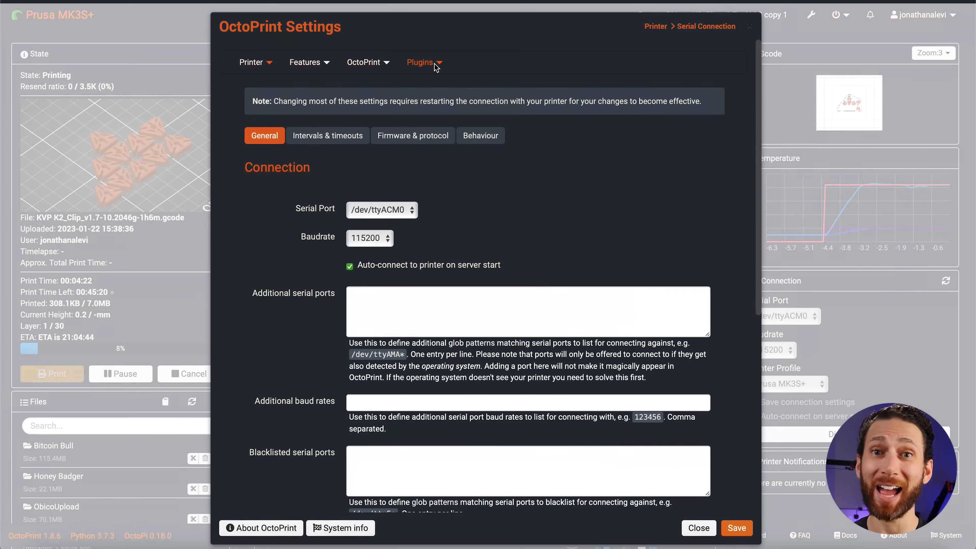
left_click(420, 62)
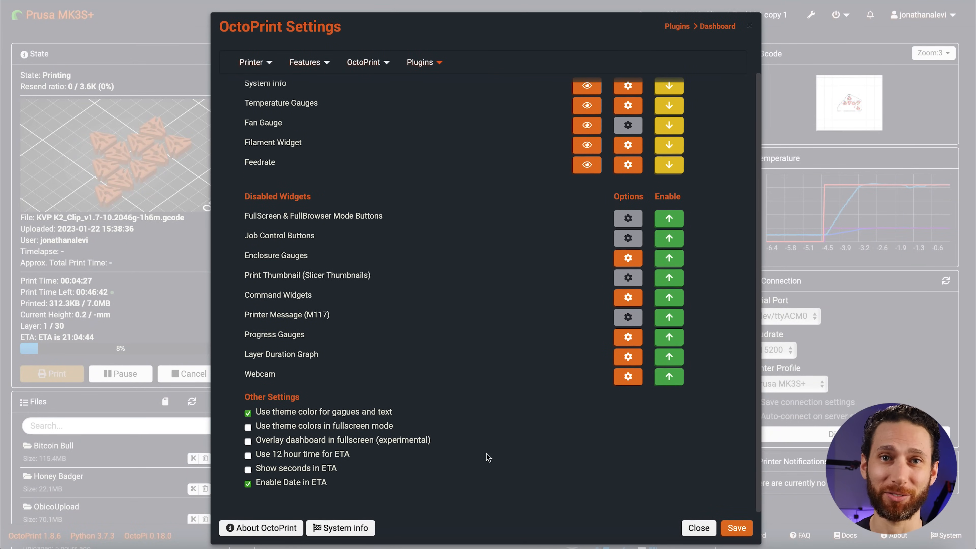
left_click(629, 258)
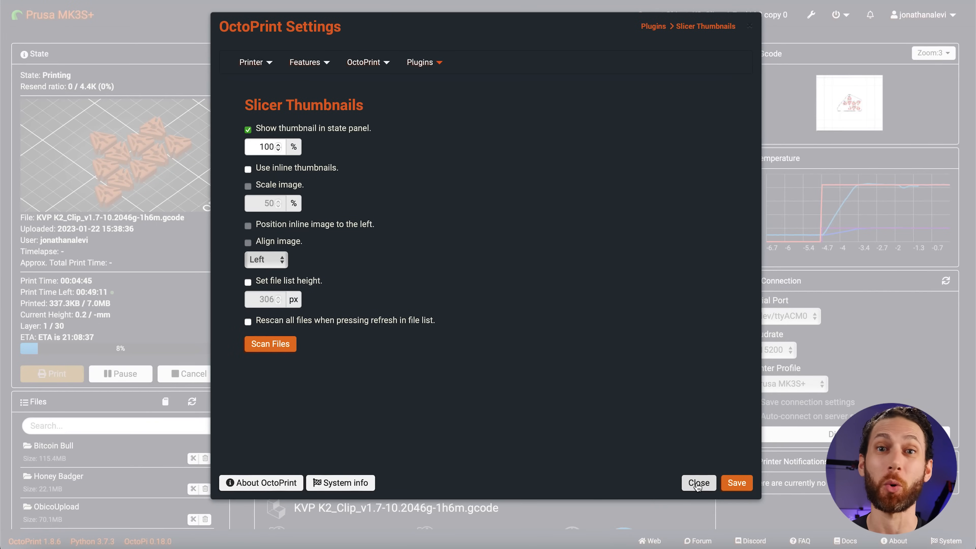
Close the Slicer Thumbnails settings and return to the printer dashboard
left_click(698, 483)
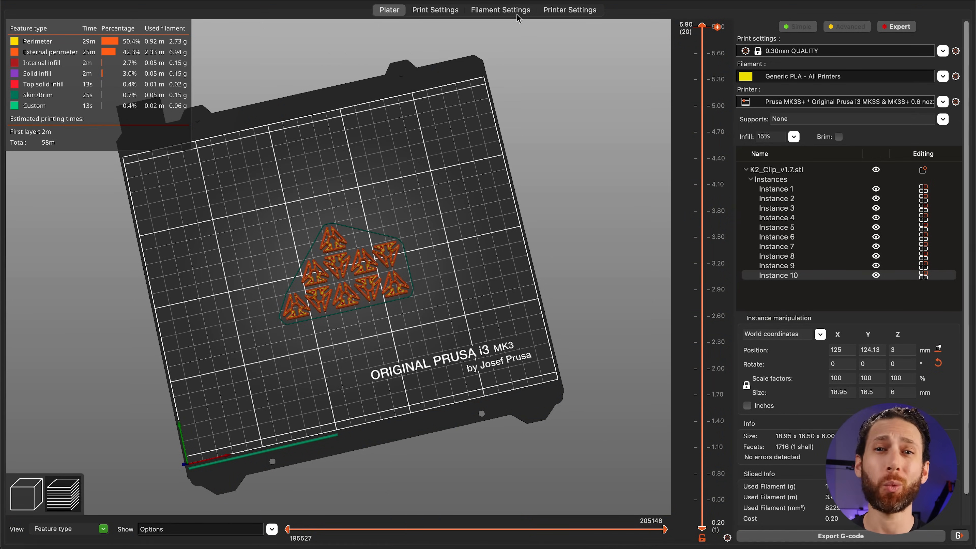
Switch to PrusaSlicer showing the sliced plate of ten K2_Clip_v1.7 instances
left_click(570, 10)
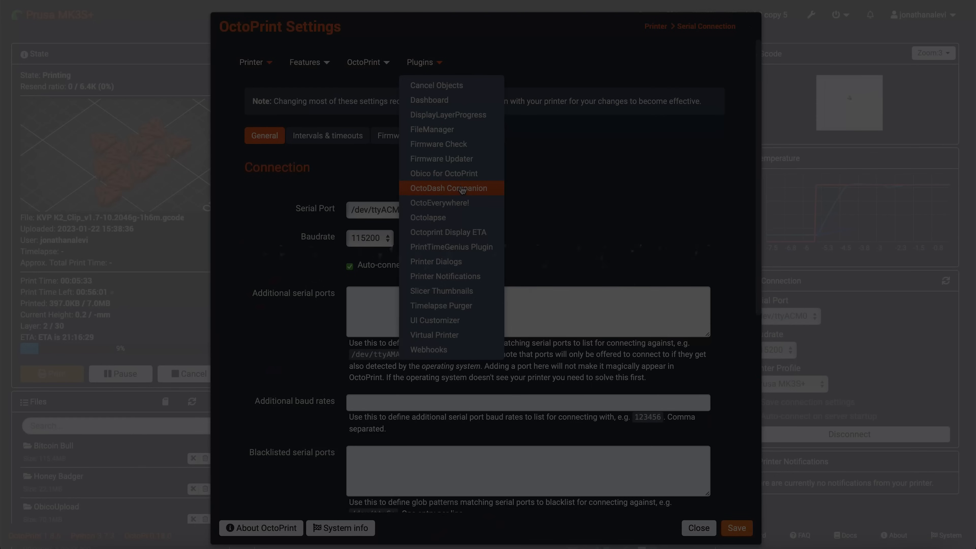
Review the Cancel Objects plugin's regular expressions and GCODE options, then close settings
left_click(436, 86)
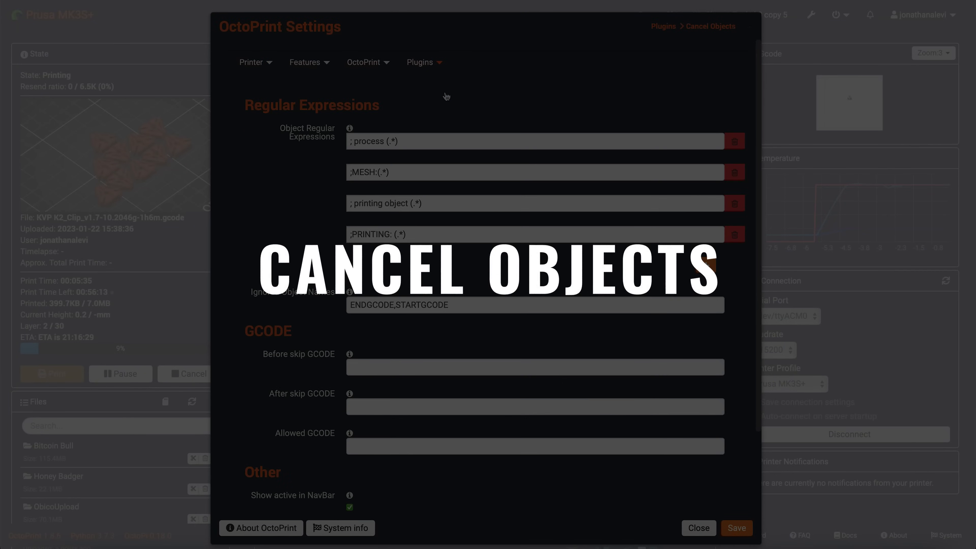
left_click(698, 528)
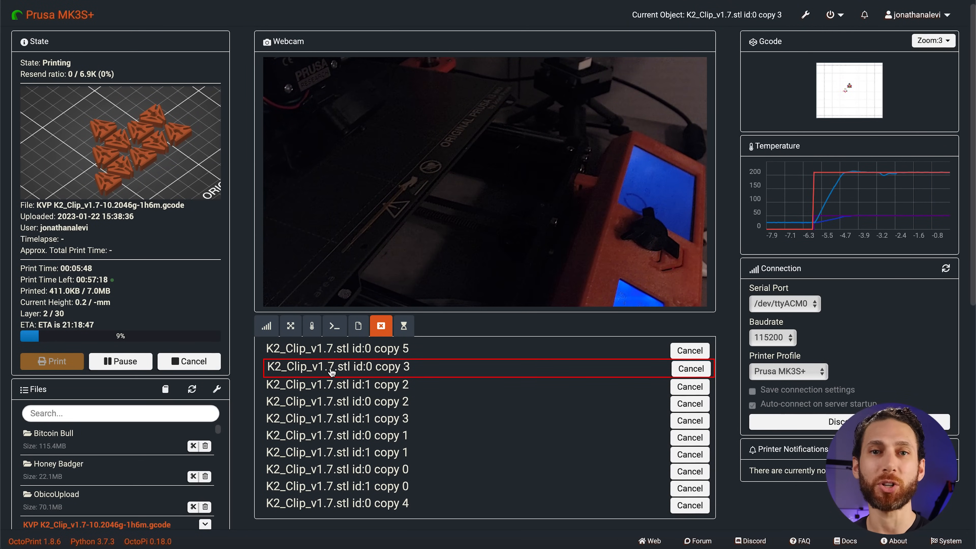
Cancel K2_Clip_v1.7.stl id:0 copy 3 and confirm with Yes, Cancel It
left_click(691, 369)
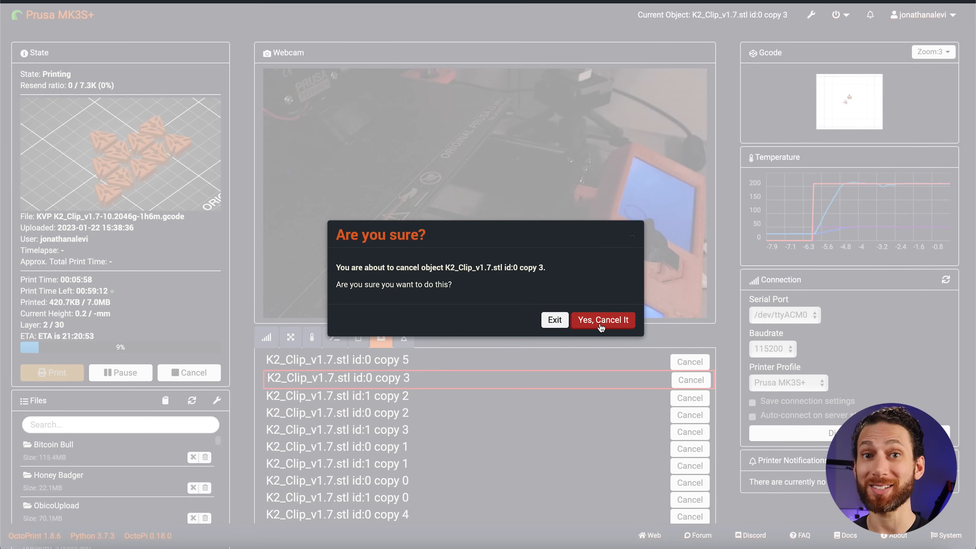
left_click(603, 320)
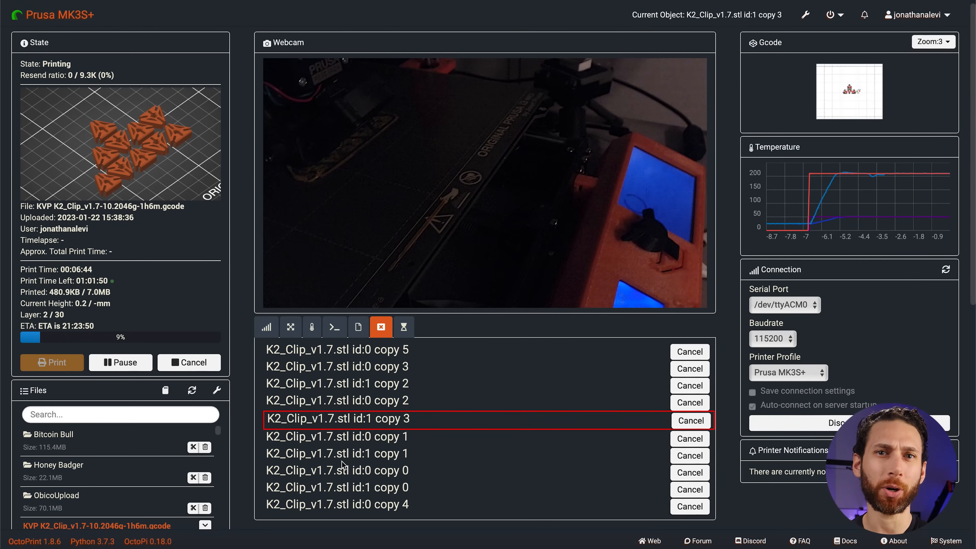
mouse_move(480, 360)
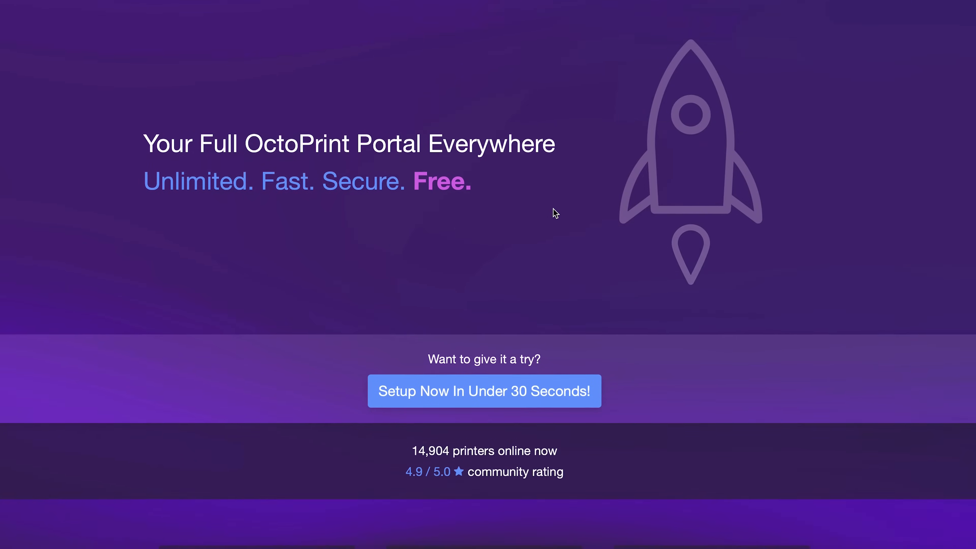
Scroll through the OctoEverywhere landing page features on remote access, apps and notifications
scroll("down", 3)
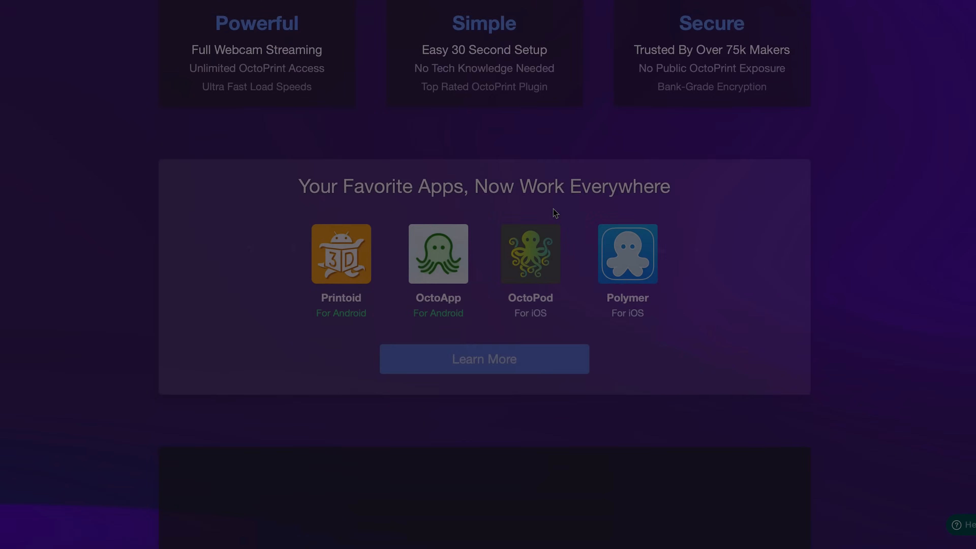
scroll("down", 3)
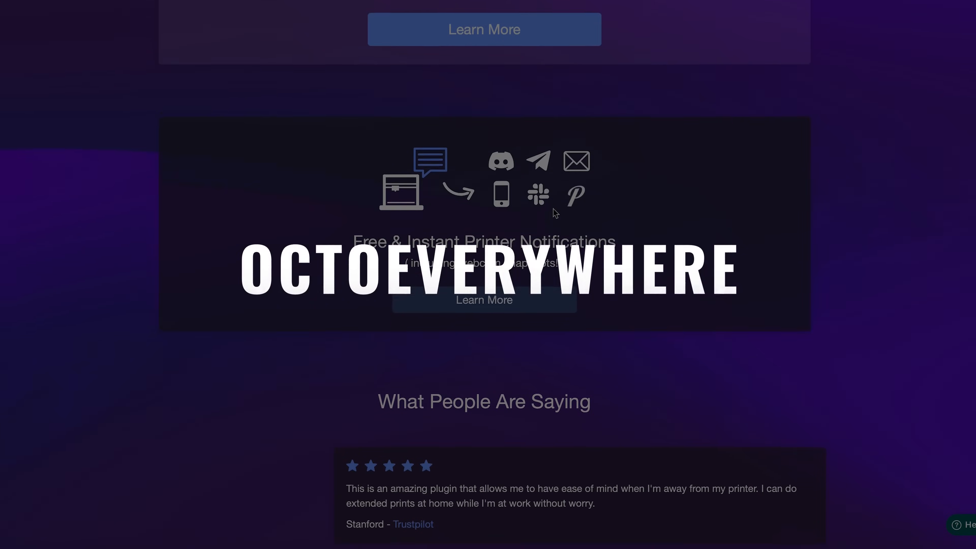
scroll("down", 3)
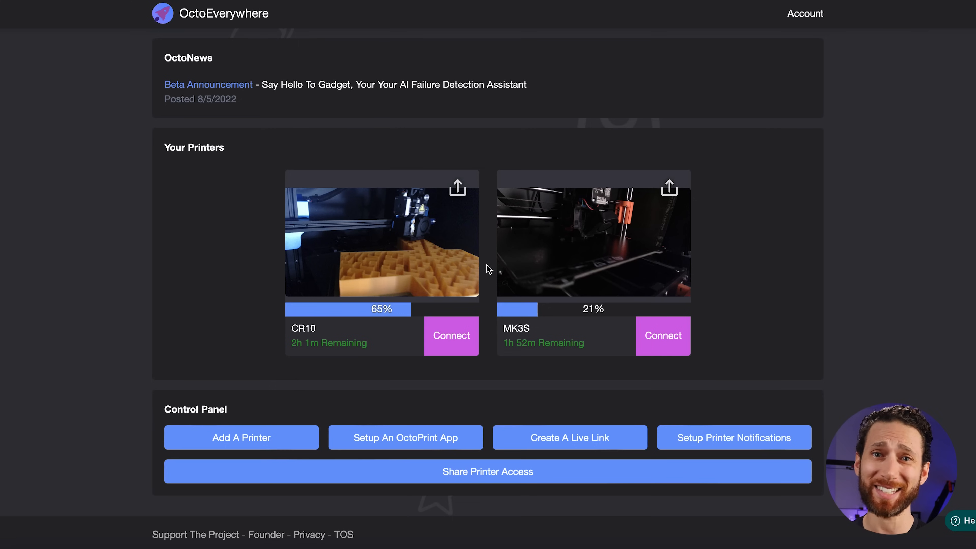
Generate a Live Link for the CR10 print, view Gadget, and return to the dashboard home
left_click(406, 437)
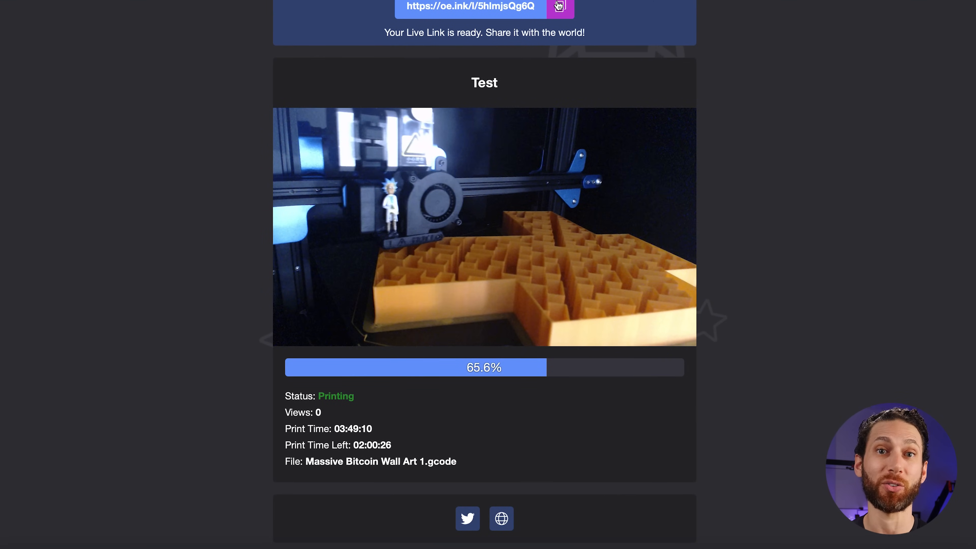
scroll("up", 3)
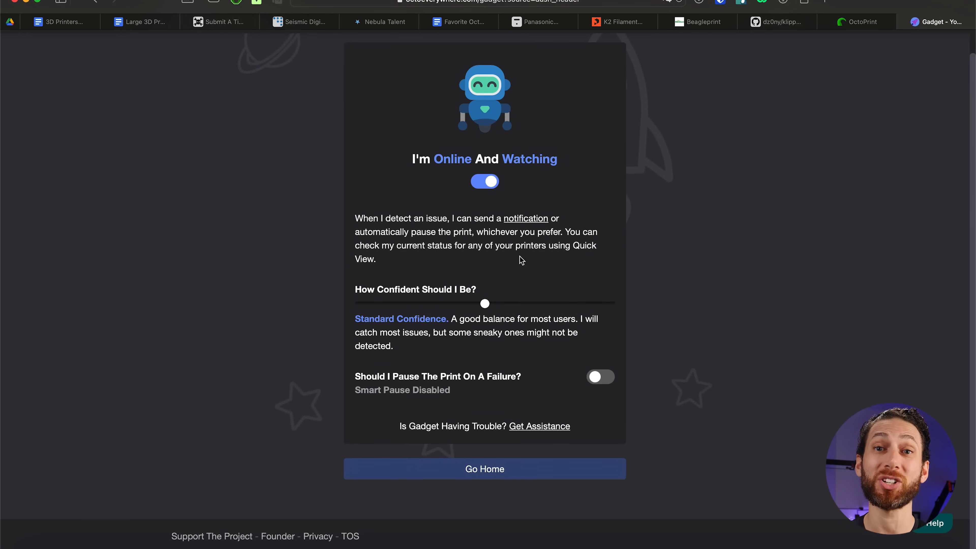
mouse_move(446, 241)
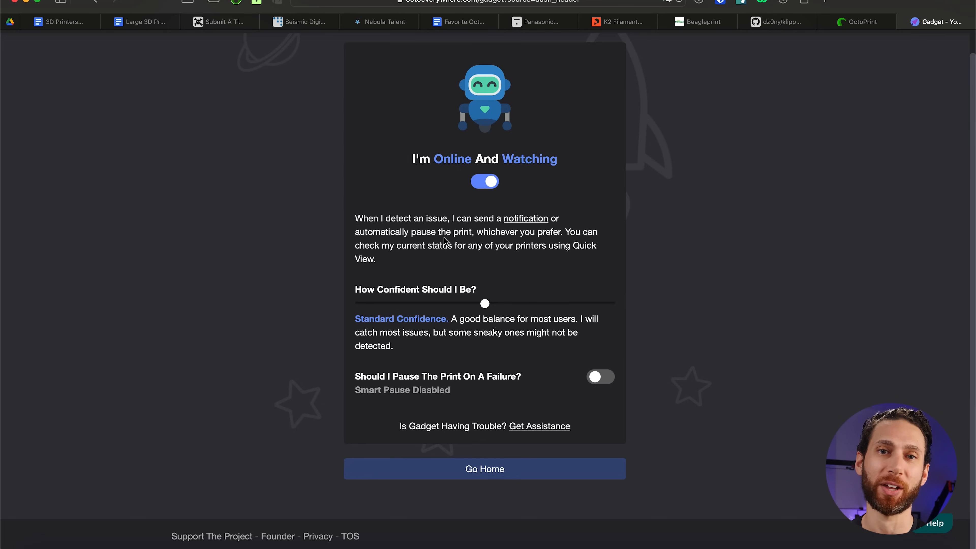
left_click(485, 469)
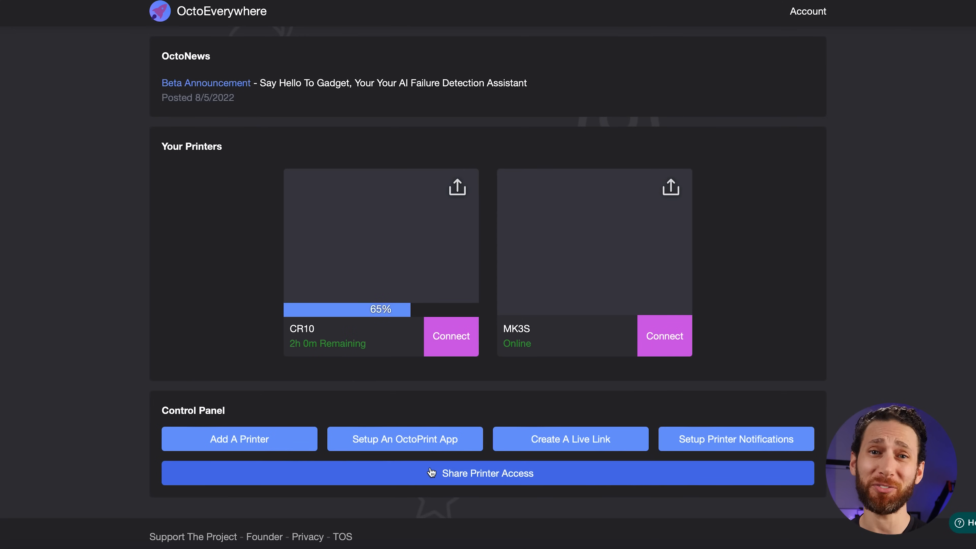
mouse_move(473, 474)
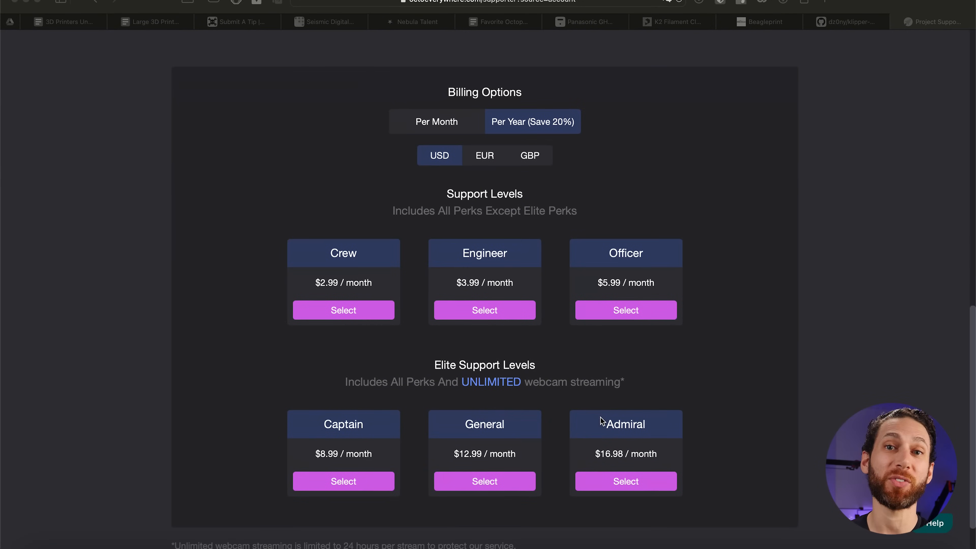
Scroll through the Crew to Admiral support plan prices and billing options
scroll("down", 3)
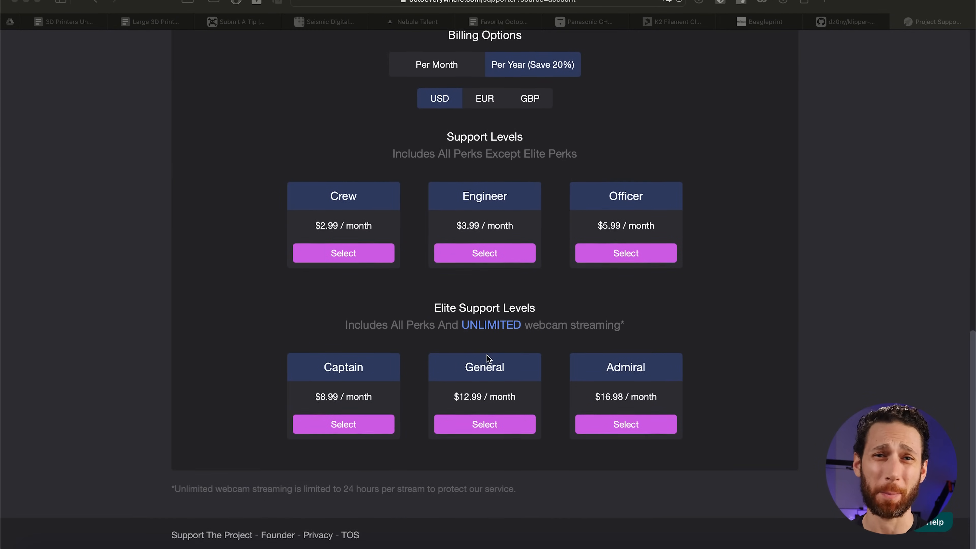
scroll("up", 3)
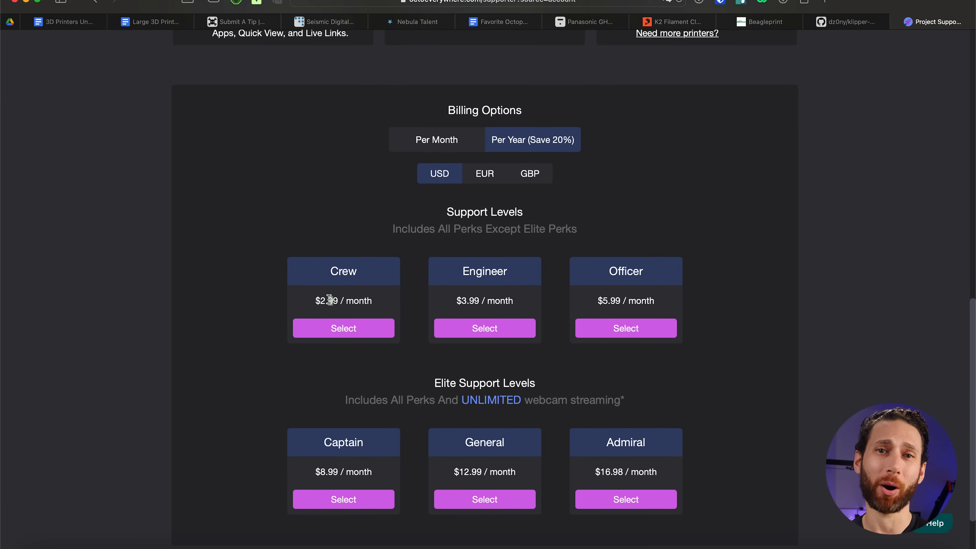
scroll("up", 3)
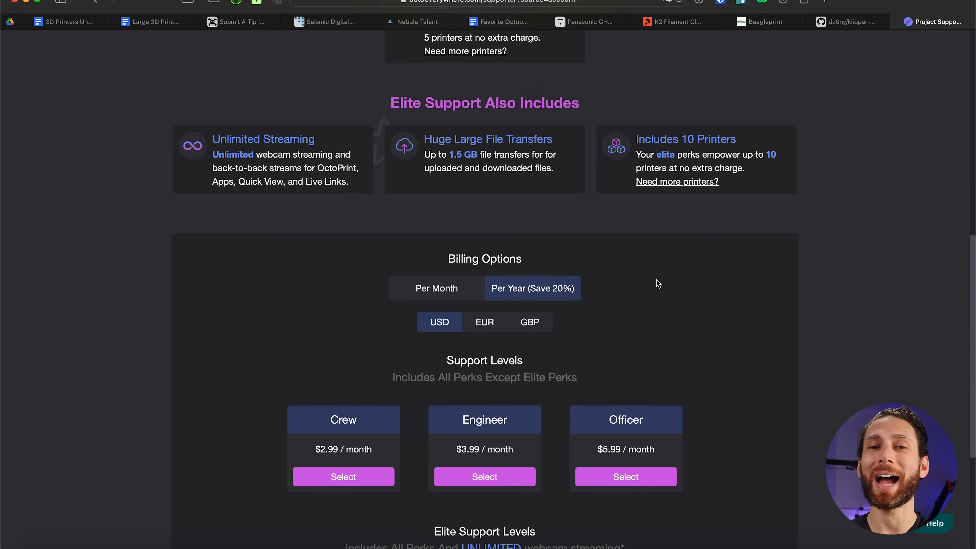
scroll("up", 3)
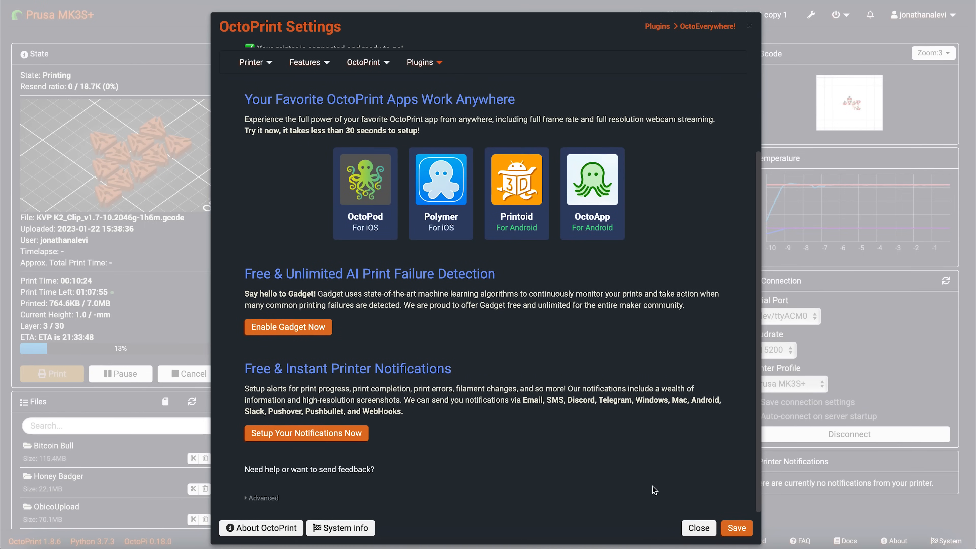
mouse_move(422, 71)
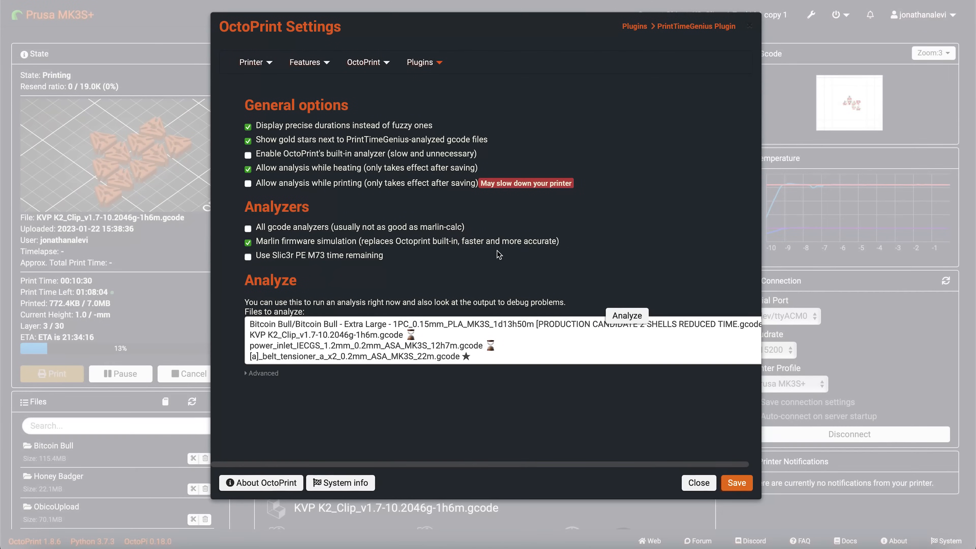
mouse_move(542, 209)
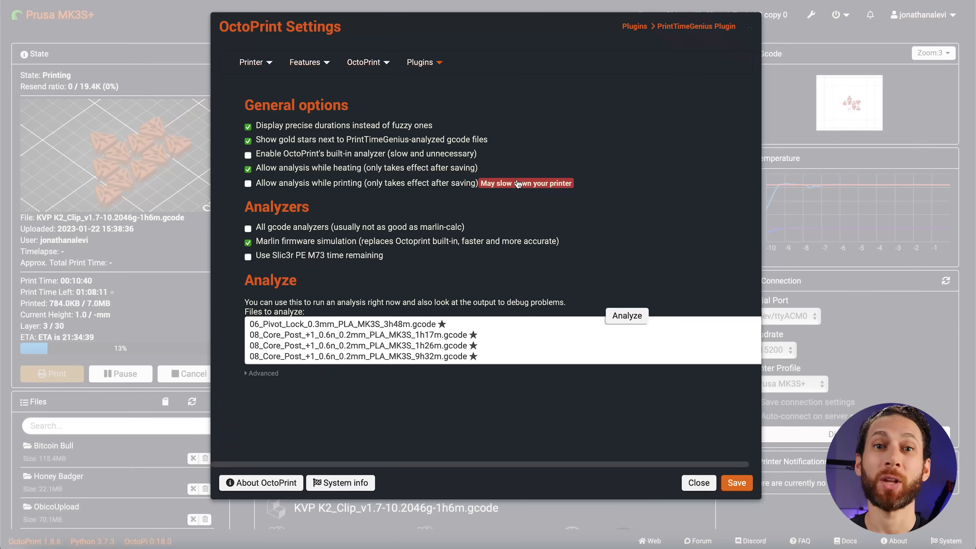
mouse_move(308, 158)
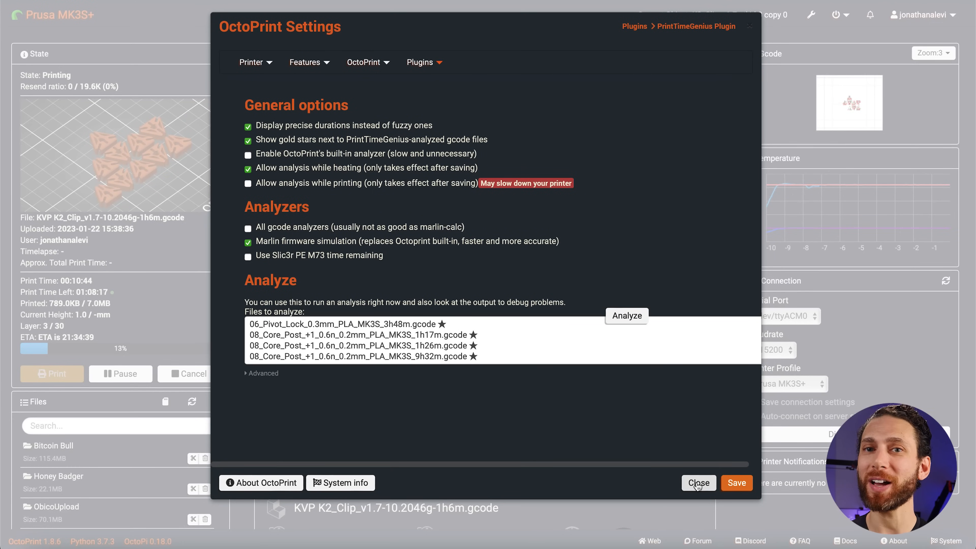
Close Settings and scroll the dashboard down to the Files list with its gold-starred gcode files
left_click(698, 483)
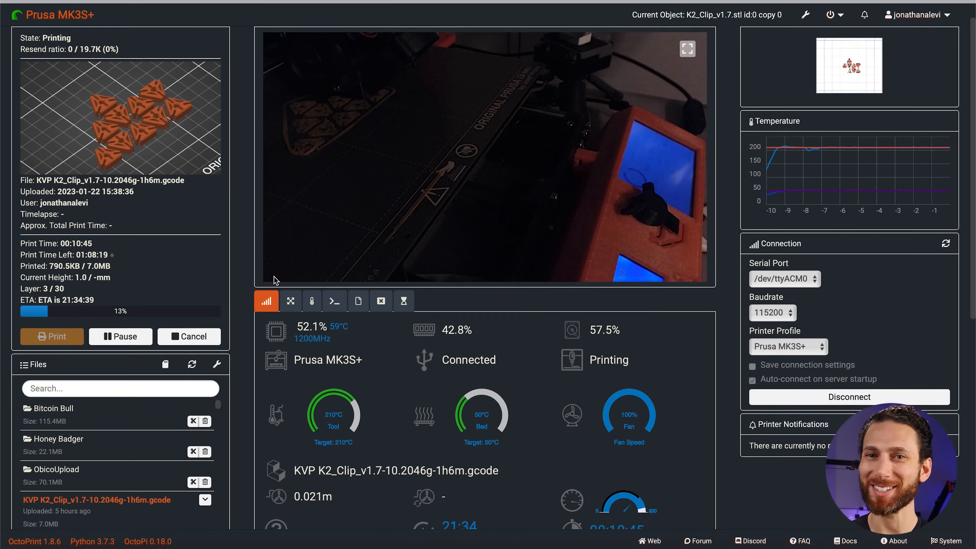
scroll("down", 3)
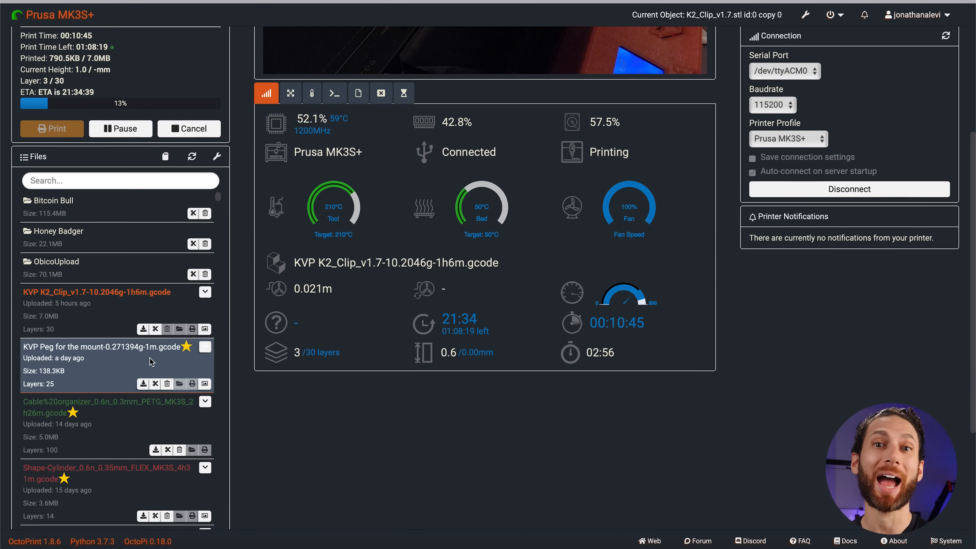
mouse_move(222, 358)
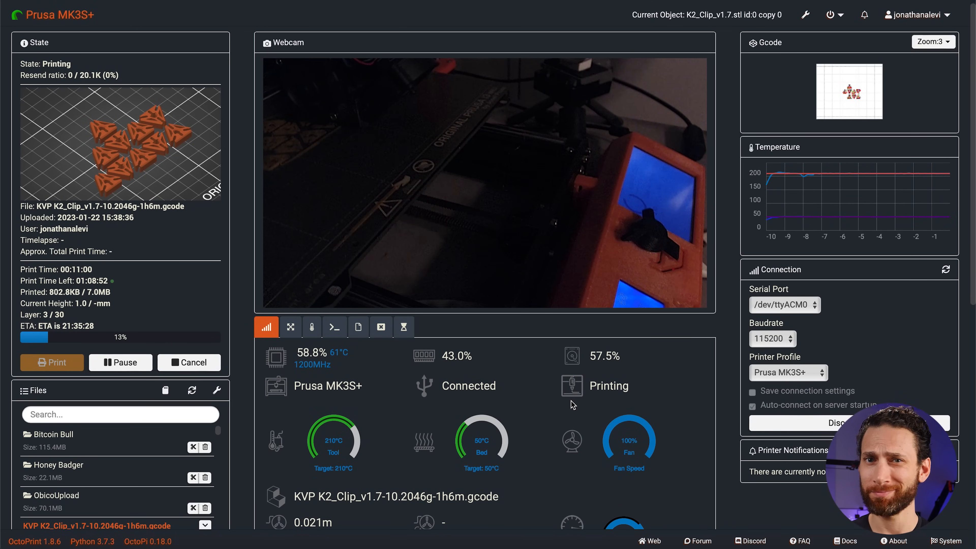
scroll("down", 3)
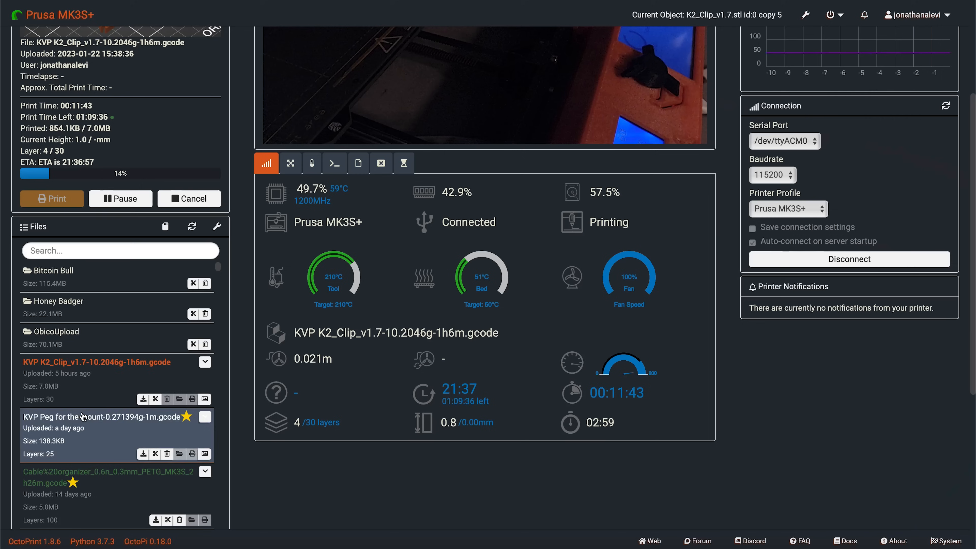
scroll("down", 3)
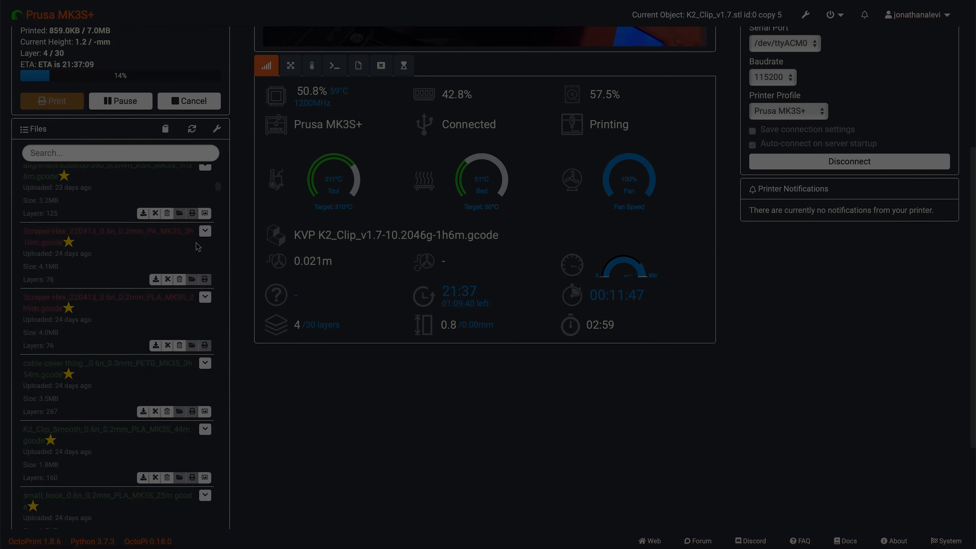
scroll("down", 3)
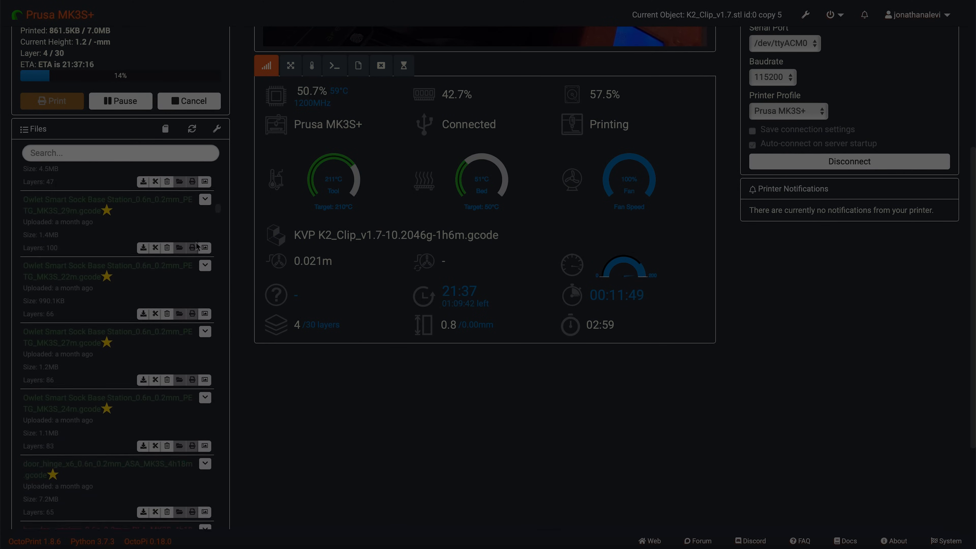
scroll("down", 3)
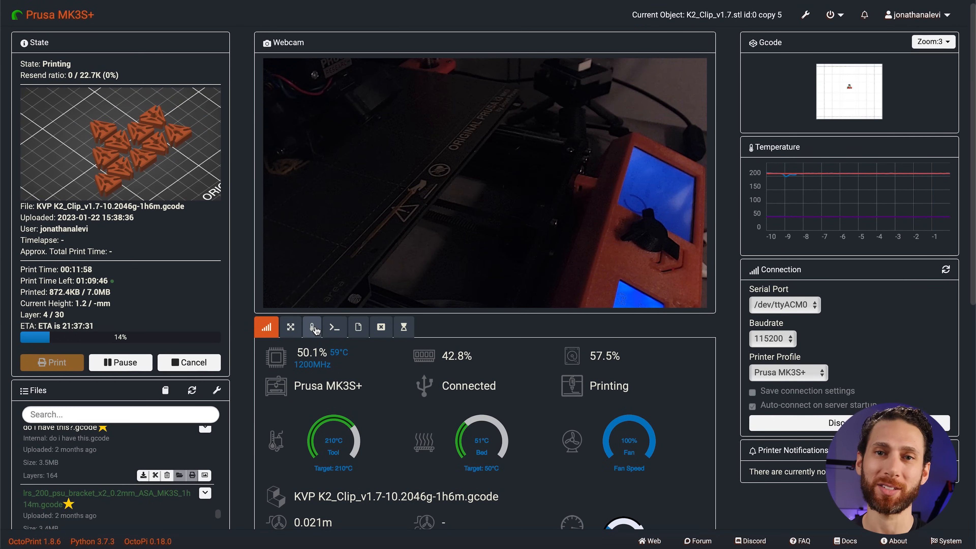
Show the File Manager panel and scroll through its folders and gcode files
left_click(359, 327)
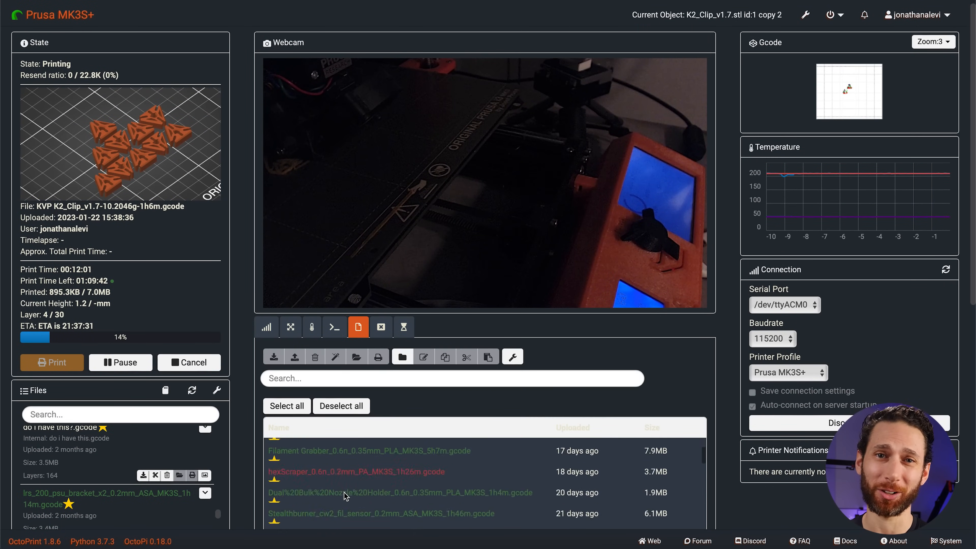
scroll("down", 3)
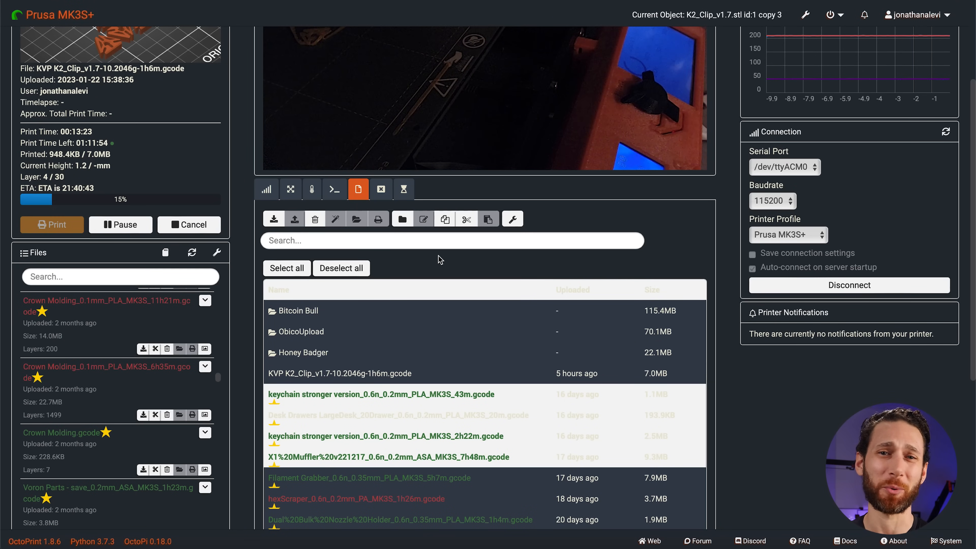
mouse_move(475, 250)
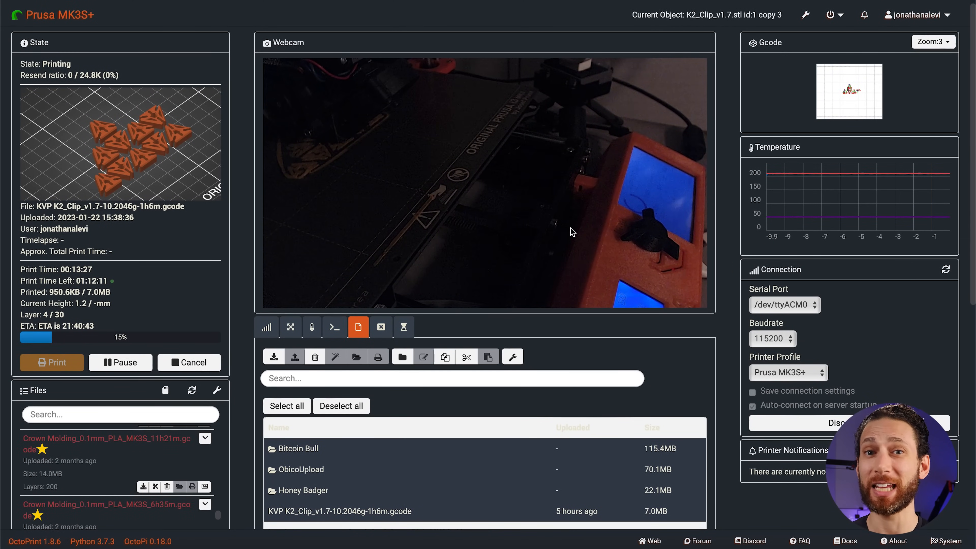
mouse_move(414, 333)
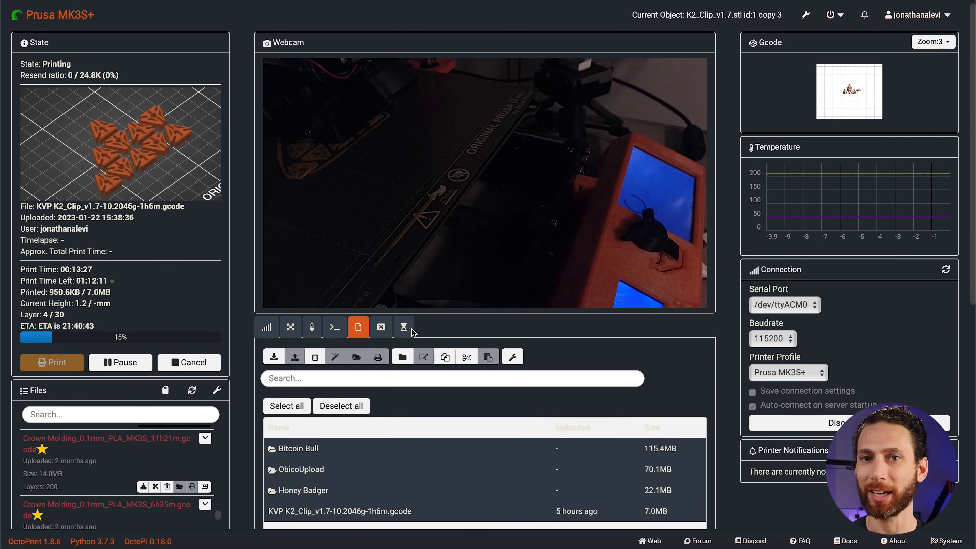
mouse_move(532, 406)
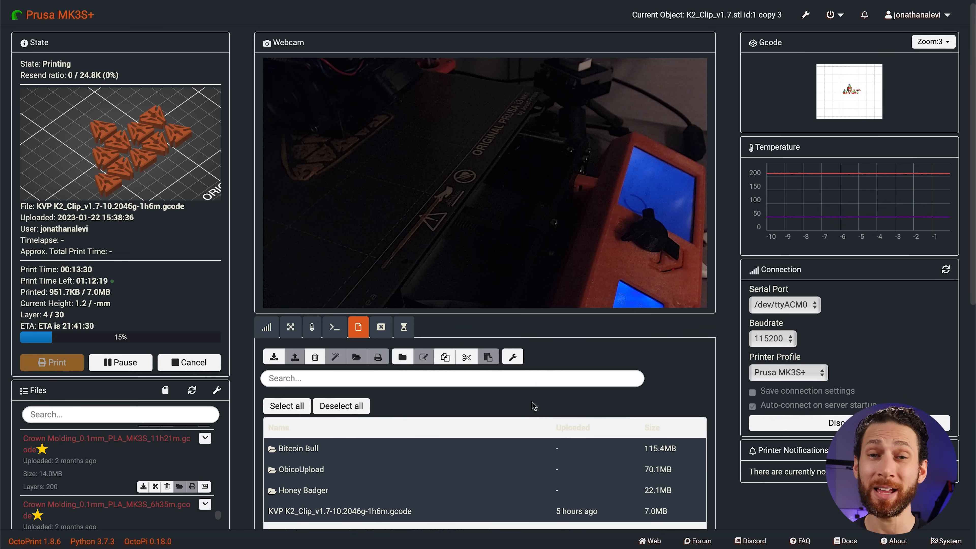
scroll("down", 3)
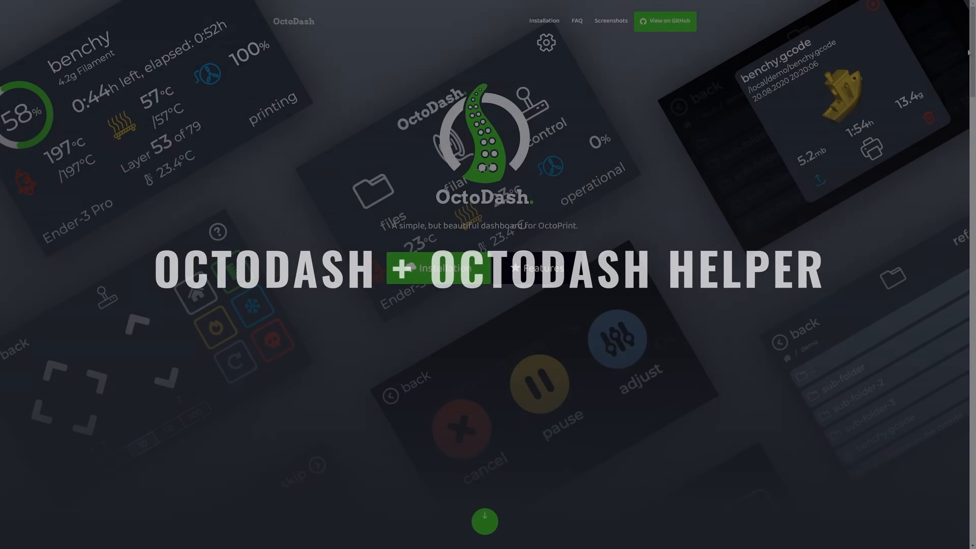
Scroll the OctoDash website down to the Screenshots carousel
scroll("down", 3)
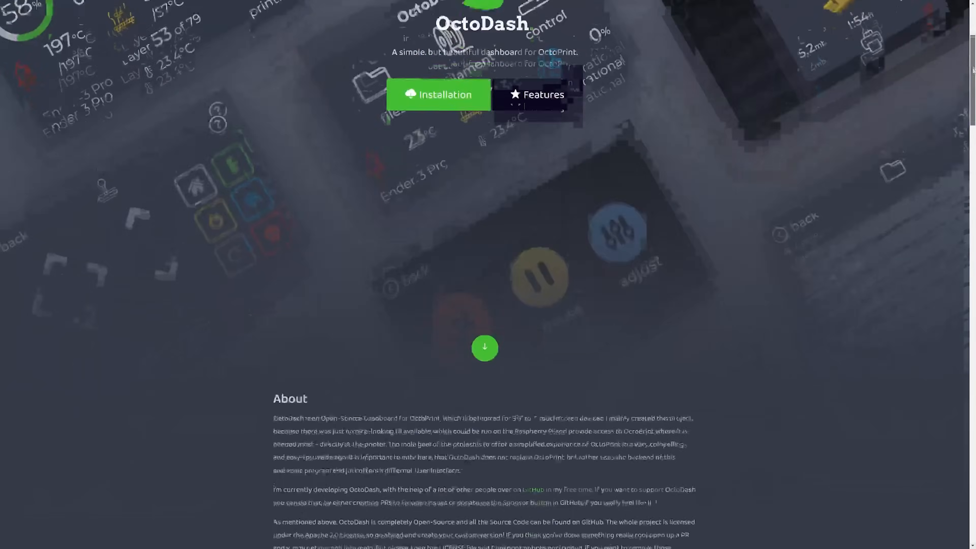
scroll("down", 3)
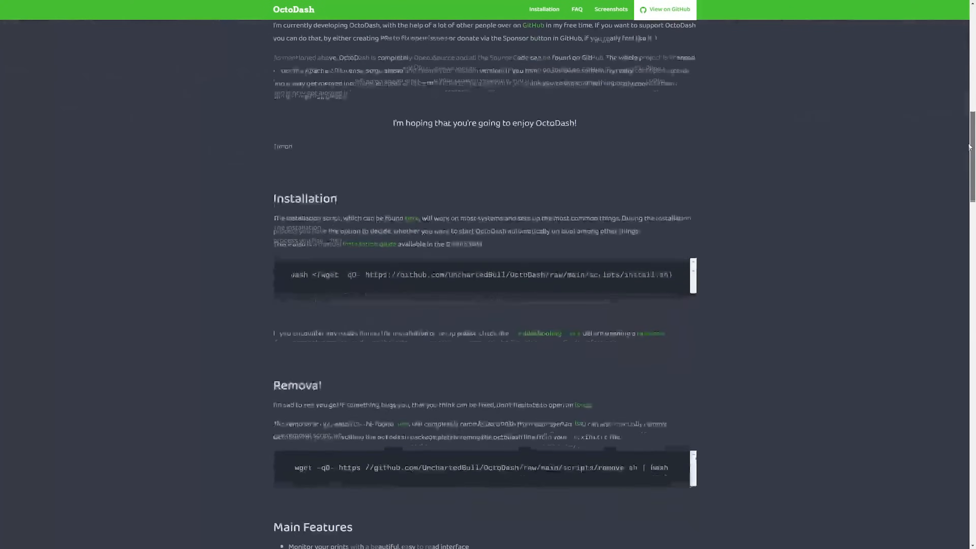
scroll("down", 3)
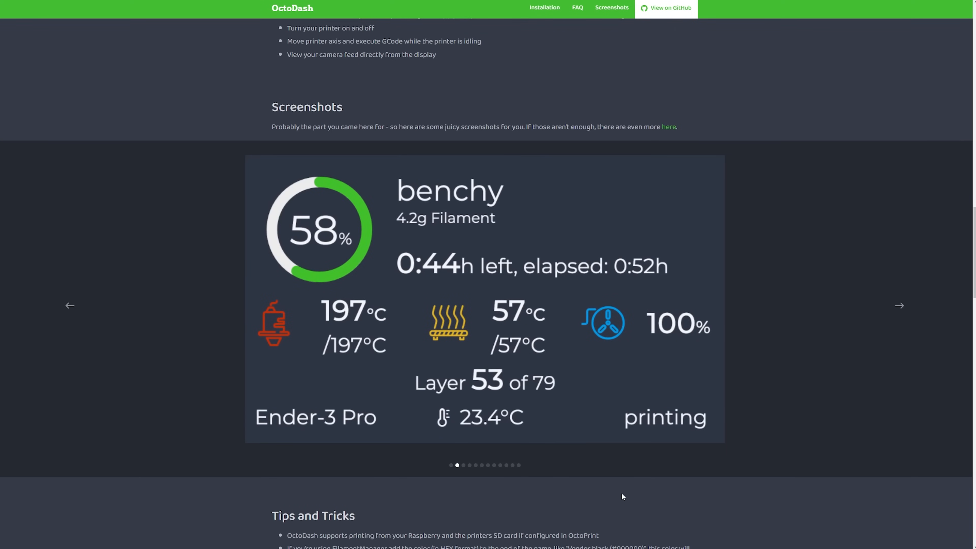
Advance the carousel through several OctoDash screenshots to its file browser view
left_click(899, 305)
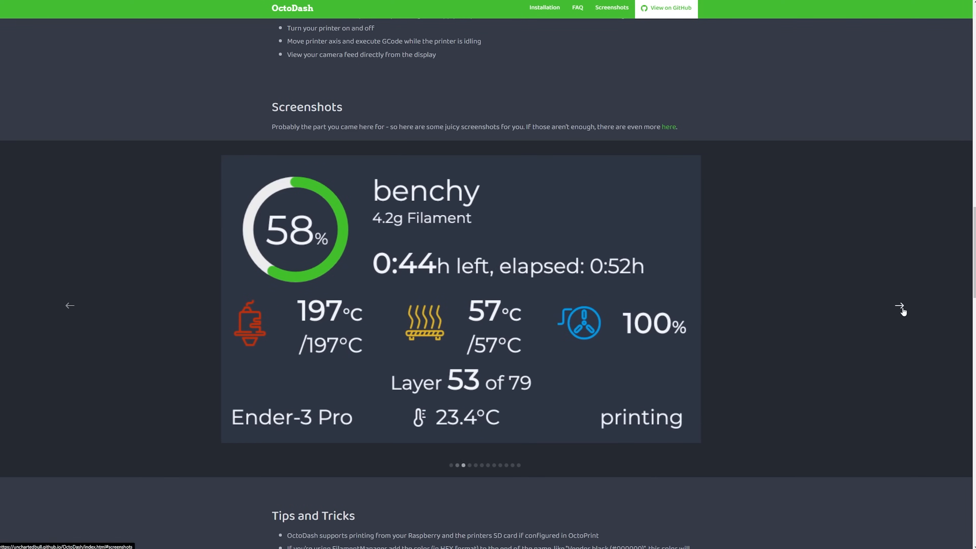
left_click(898, 306)
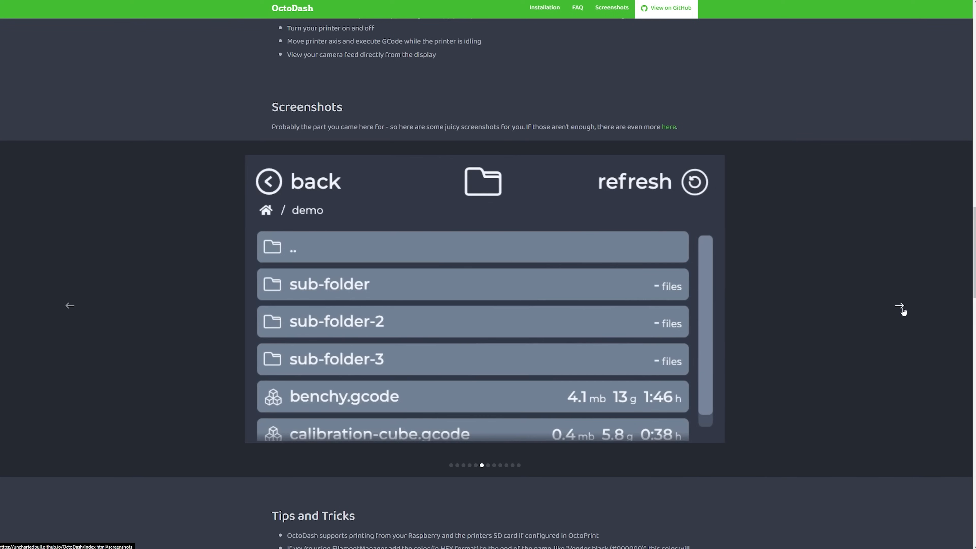
left_click(899, 306)
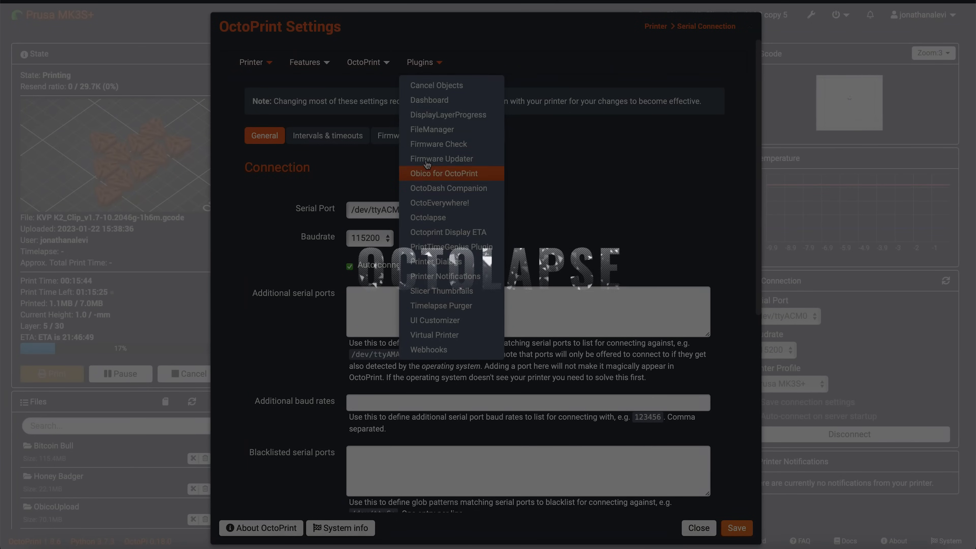
Show the Octolapse plugin settings and its Stabilization profiles with Back Right as default
left_click(428, 218)
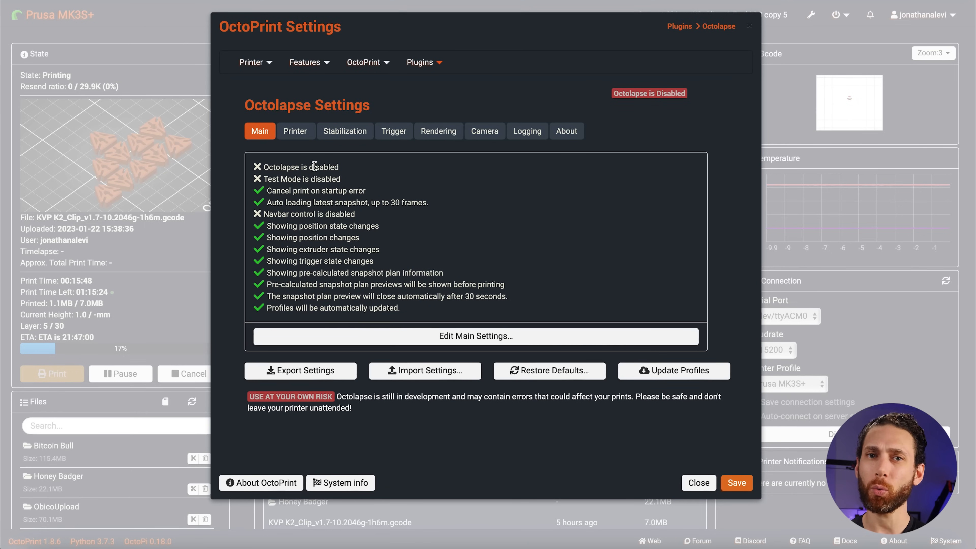
left_click(345, 131)
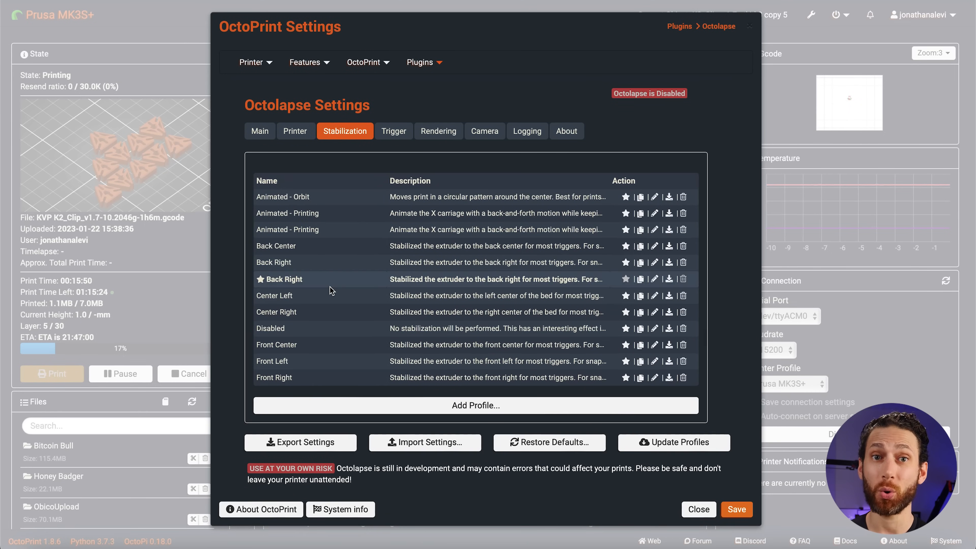
left_click(296, 131)
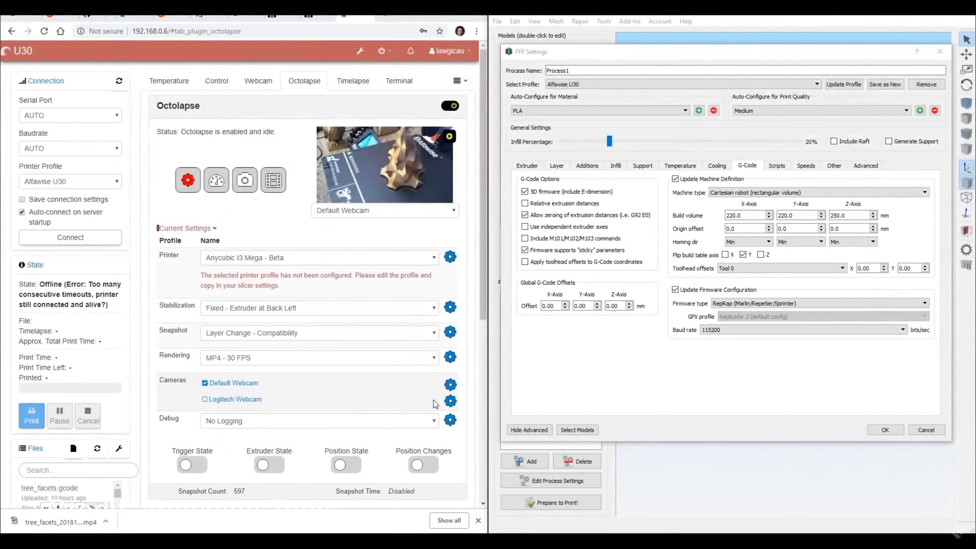
mouse_move(429, 325)
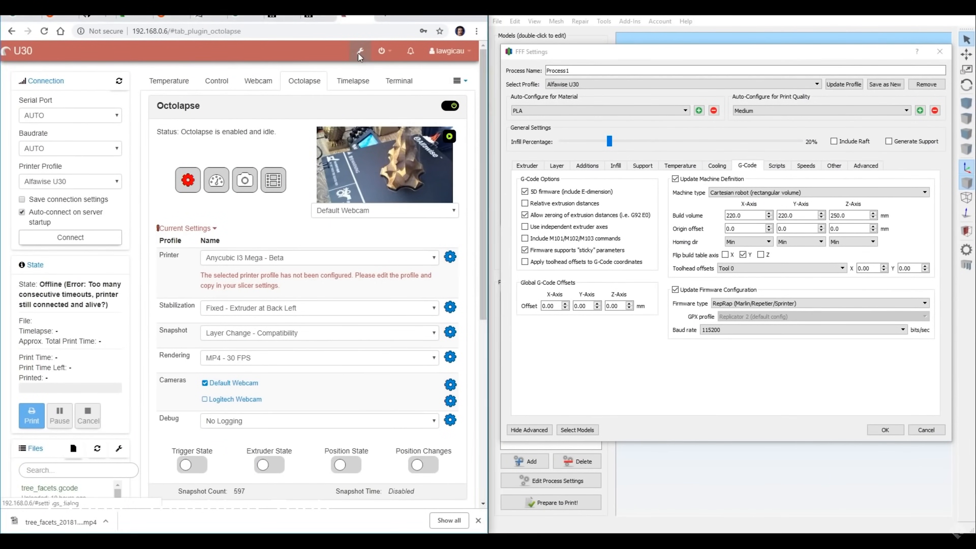
Bring up OctoPrint Settings from the older printer's Octolapse tab
left_click(360, 50)
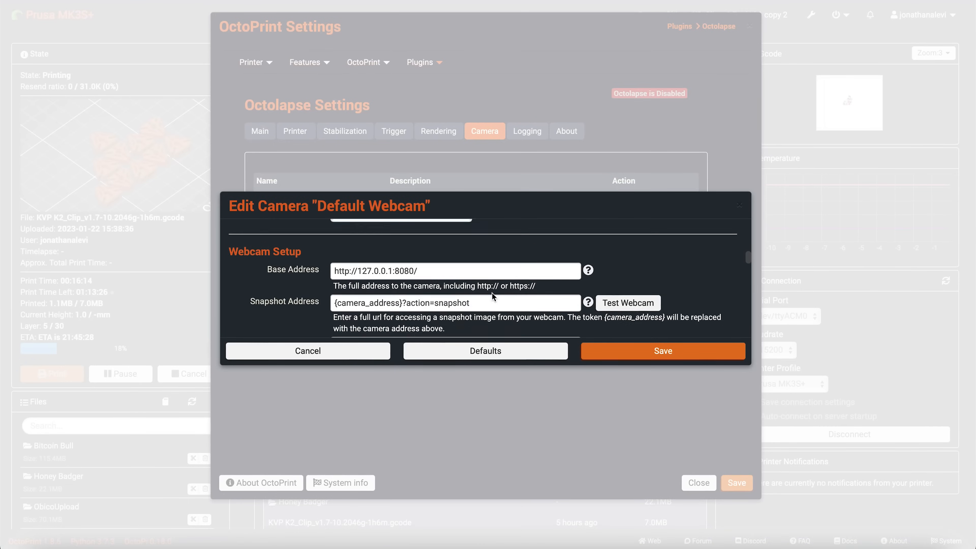
Review Octolapse settings, page through the timelapse videos and switch to saved snapshots
scroll("down", 3)
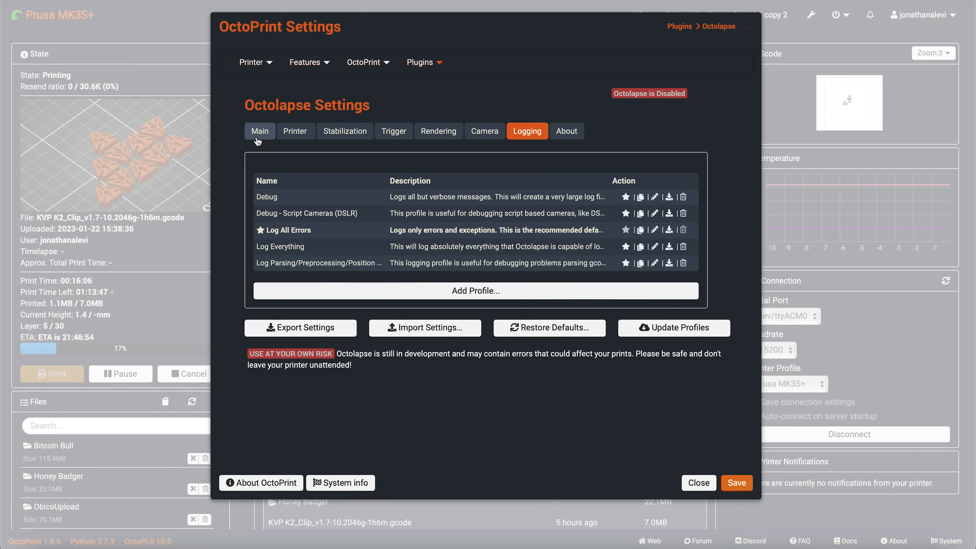
left_click(345, 131)
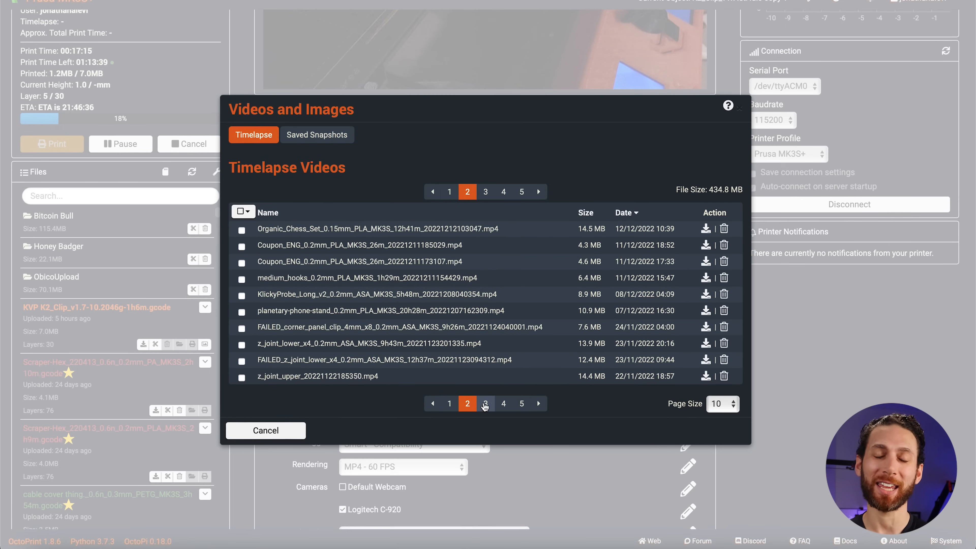
left_click(503, 191)
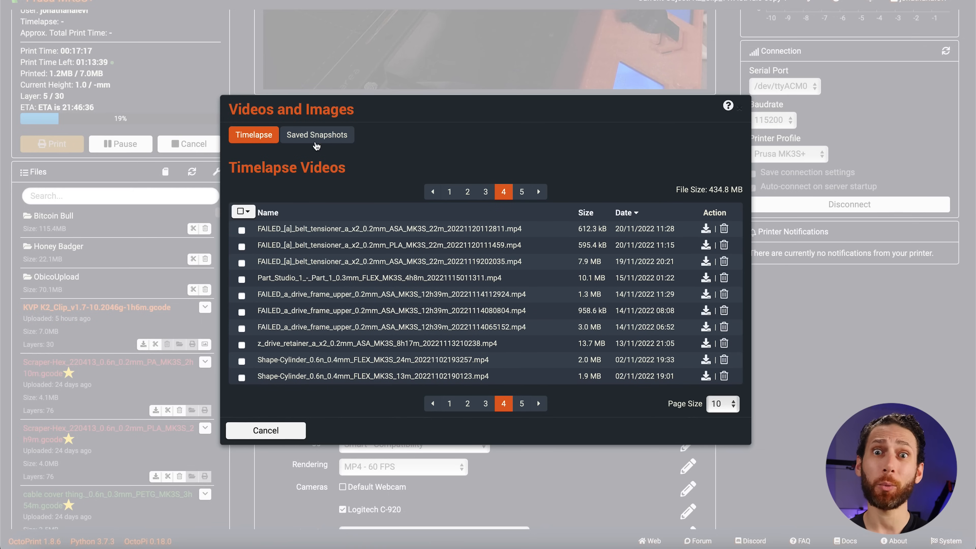
left_click(266, 431)
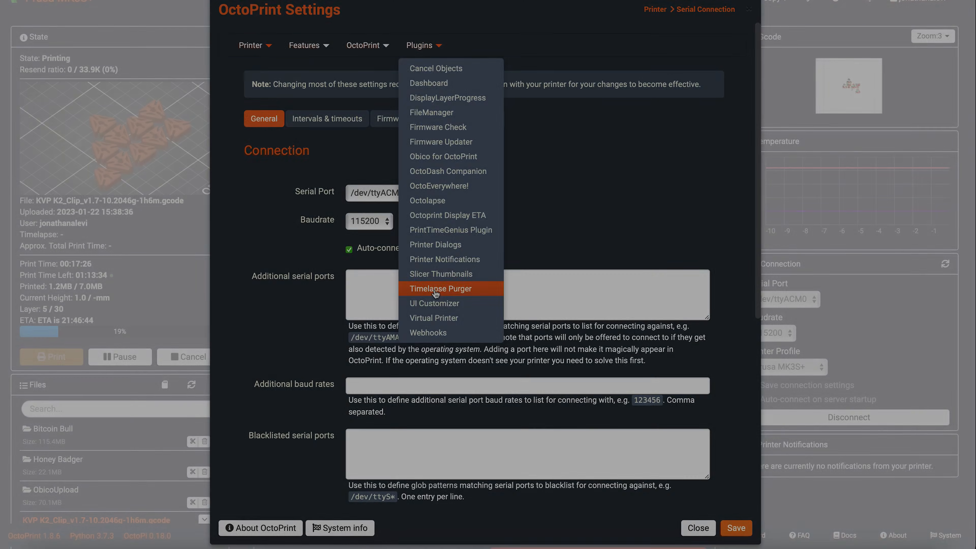
Show the Timelapse Purger plugin's settings page
left_click(441, 289)
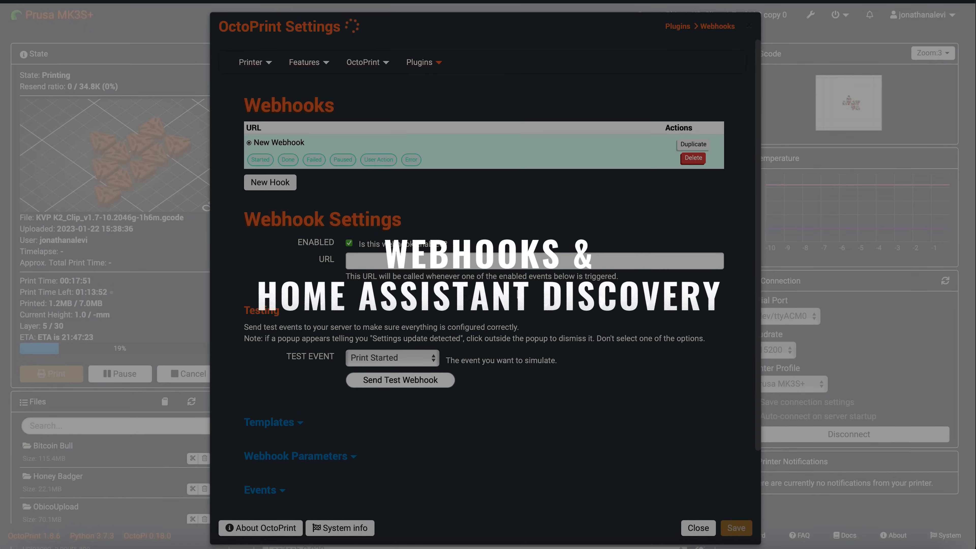
Go to the Webhooks plugin settings from the installed plugins list
scroll("down", 3)
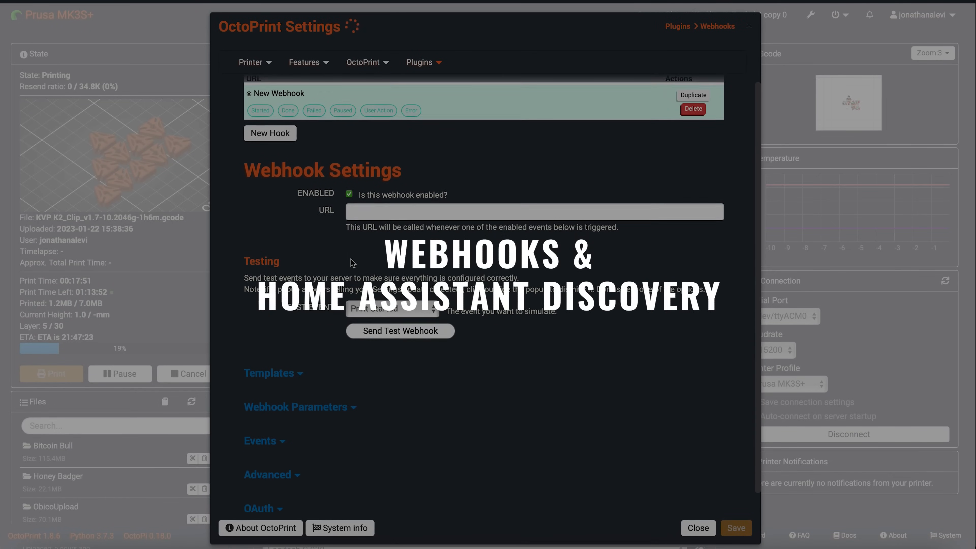
left_click(698, 528)
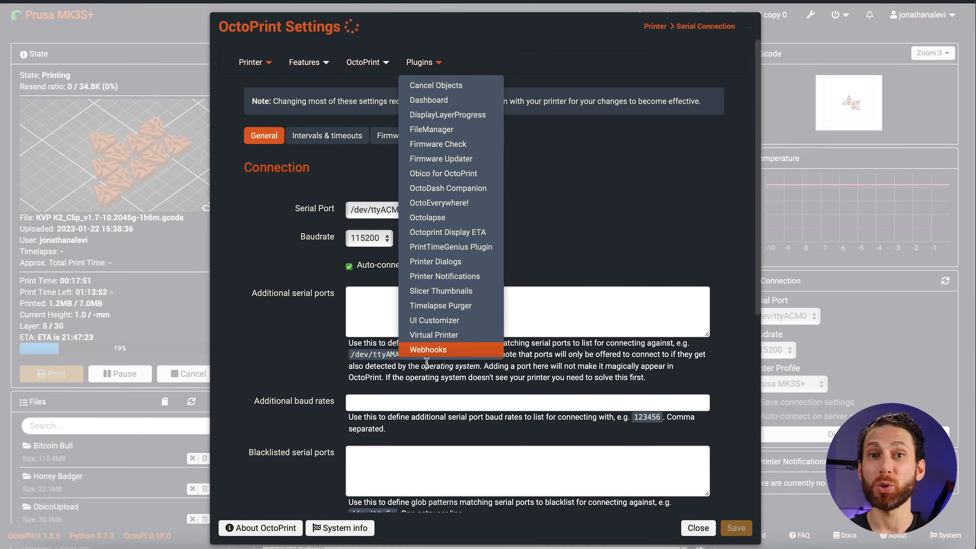
left_click(428, 350)
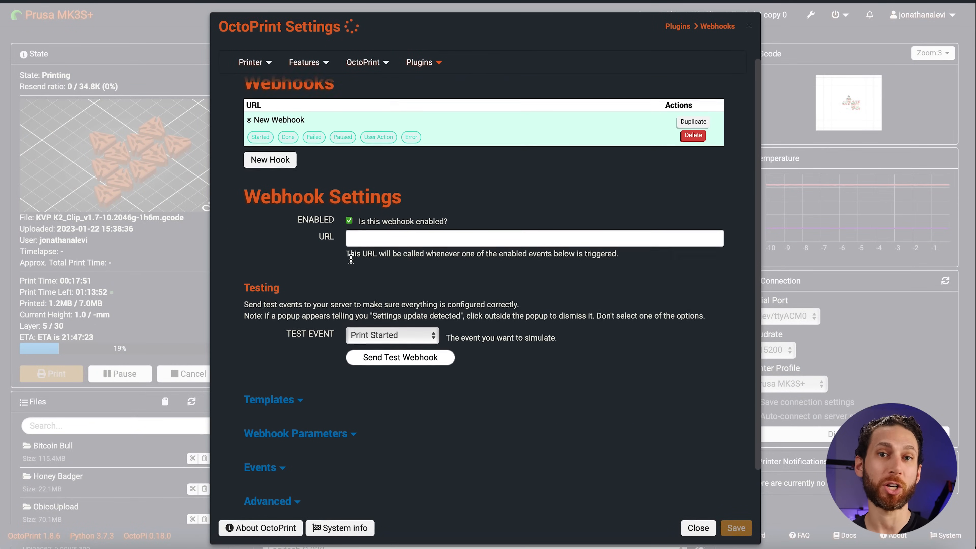
Expand the webhook Templates section offering the Full Data Example template
scroll("up", 3)
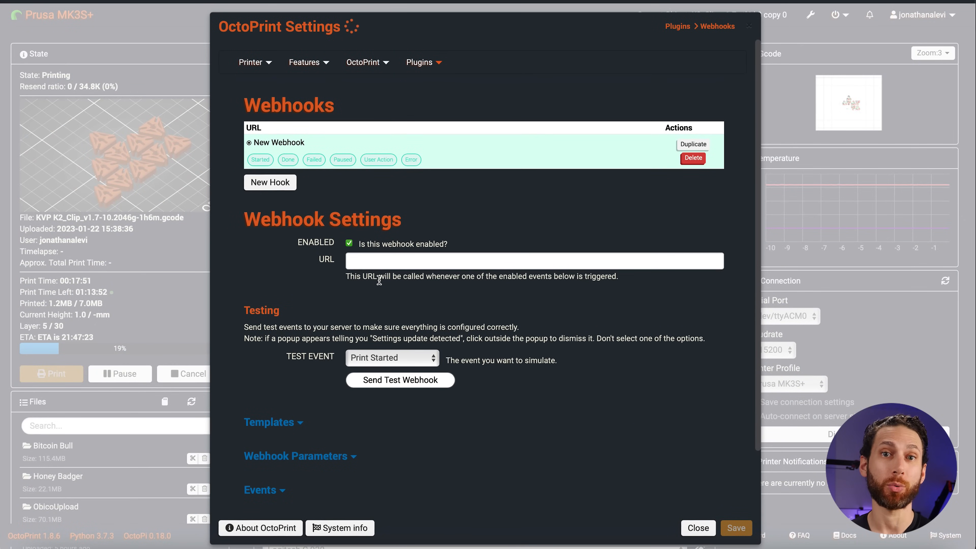
left_click(393, 358)
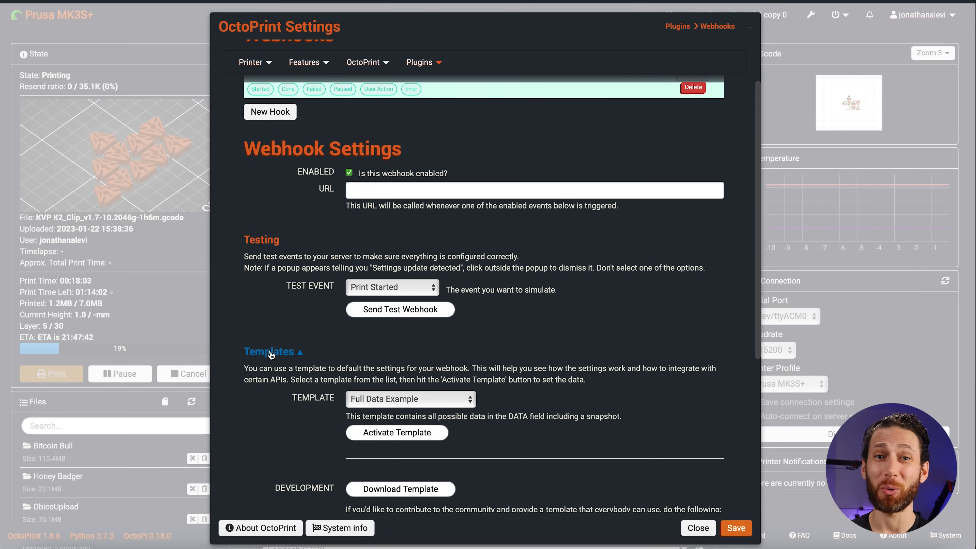
left_click(270, 352)
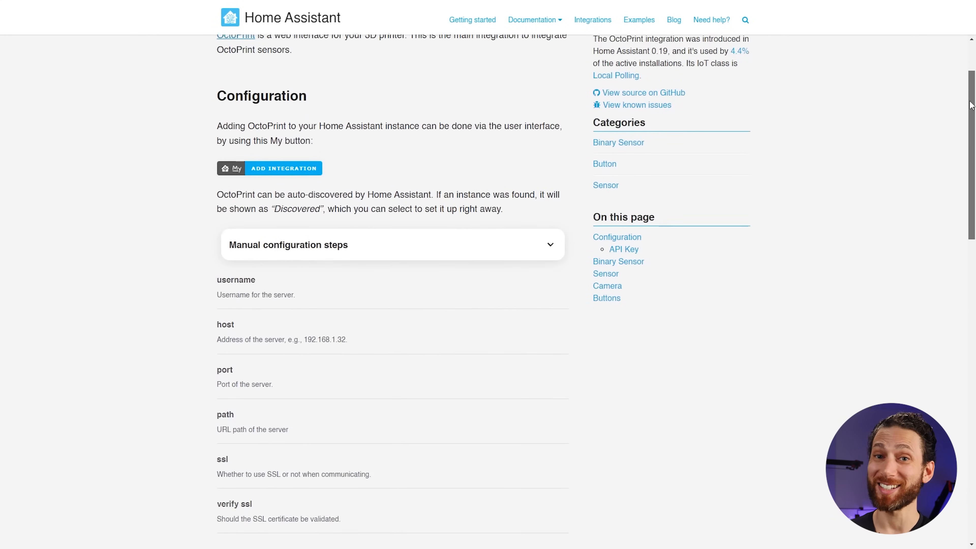
Scroll the Home Assistant OctoPrint integration page to the API Key and Sensor sections
scroll("down", 3)
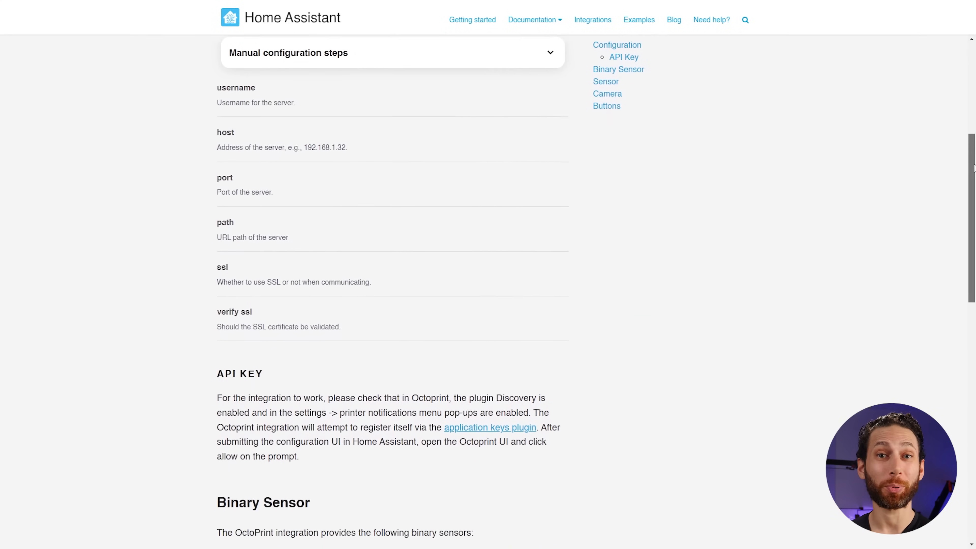
scroll("down", 3)
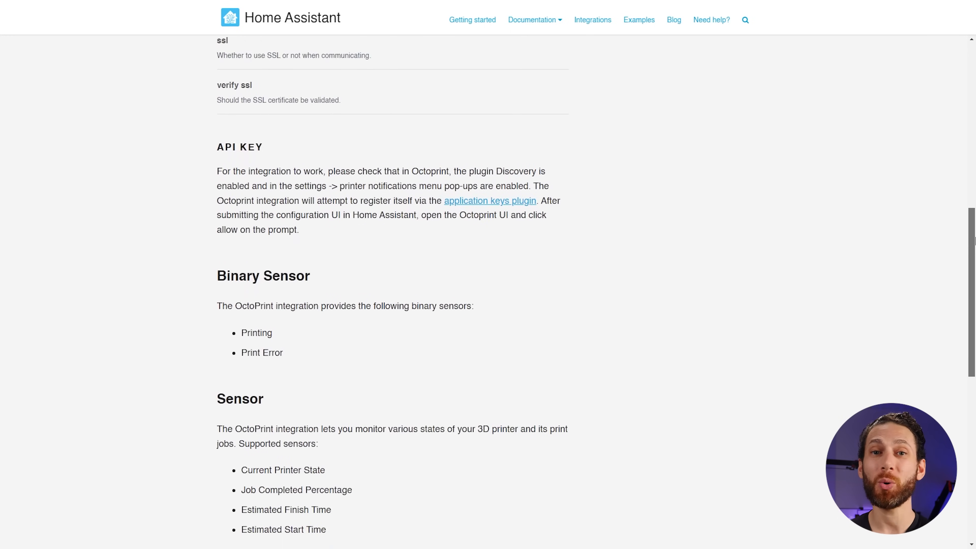
scroll("down", 3)
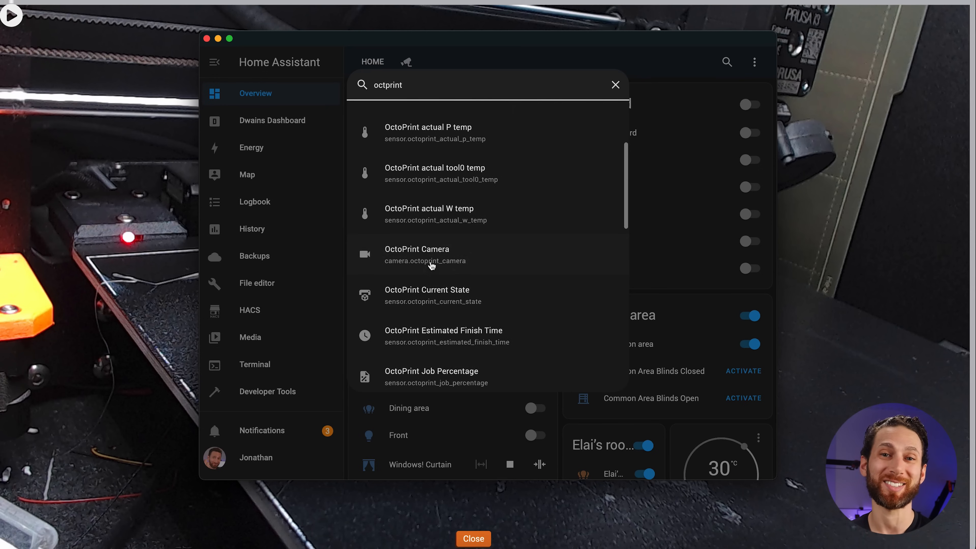
Inspect the OctoPrint Camera entity, its Related entities and the target W temp entity
left_click(425, 256)
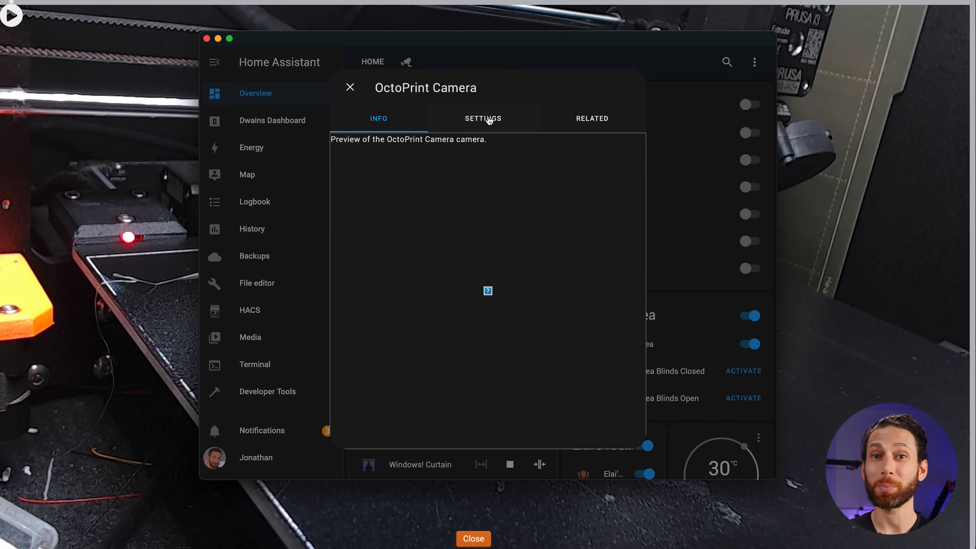
left_click(592, 118)
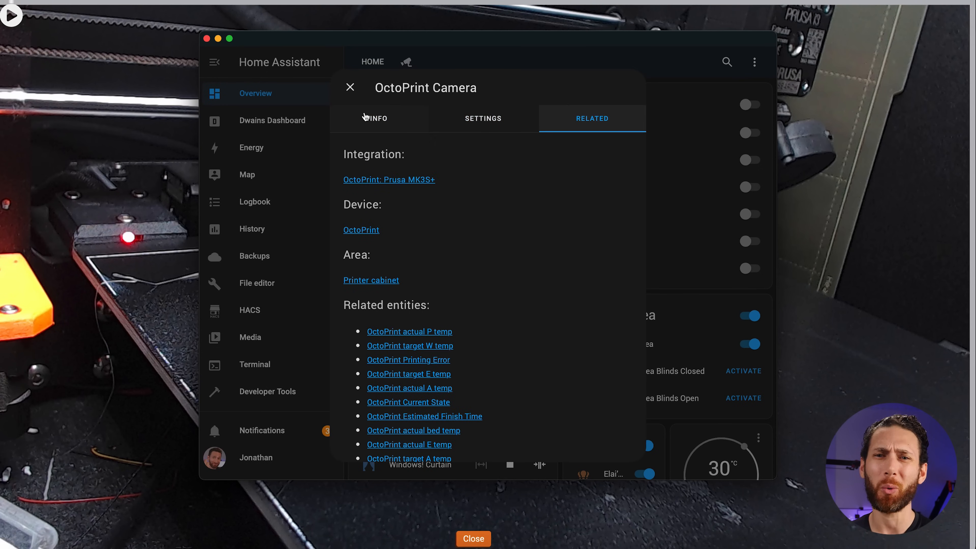
left_click(410, 345)
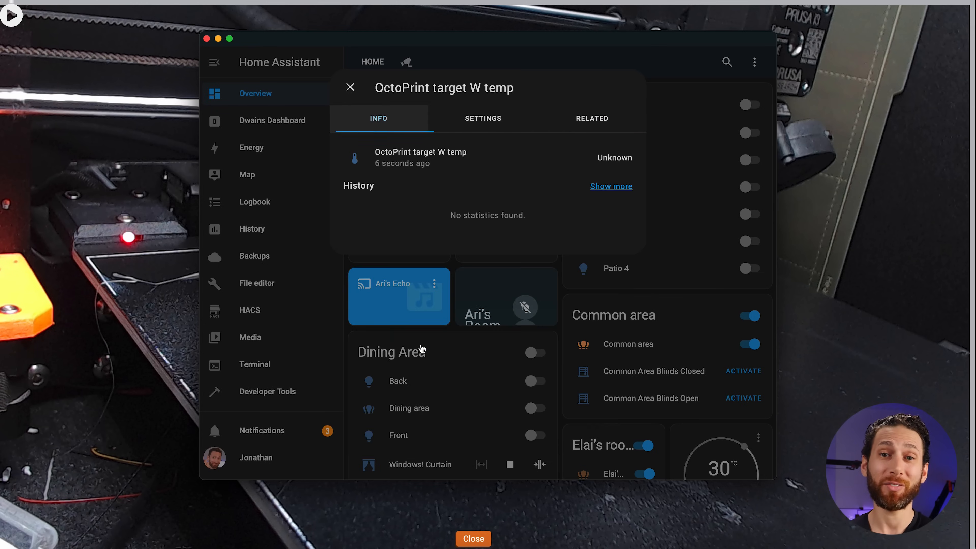
Filter the Home Assistant entity search for 'octop'
left_click(727, 62)
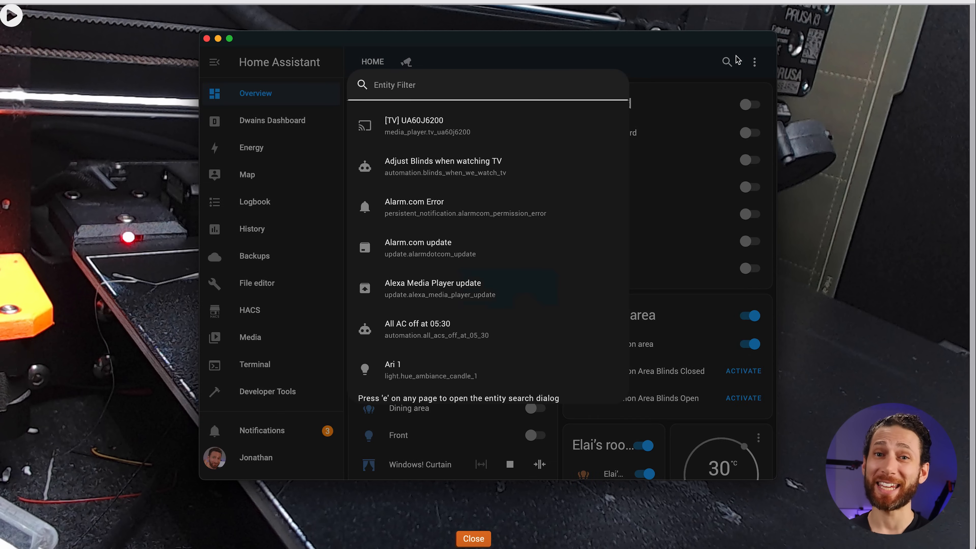
type("o")
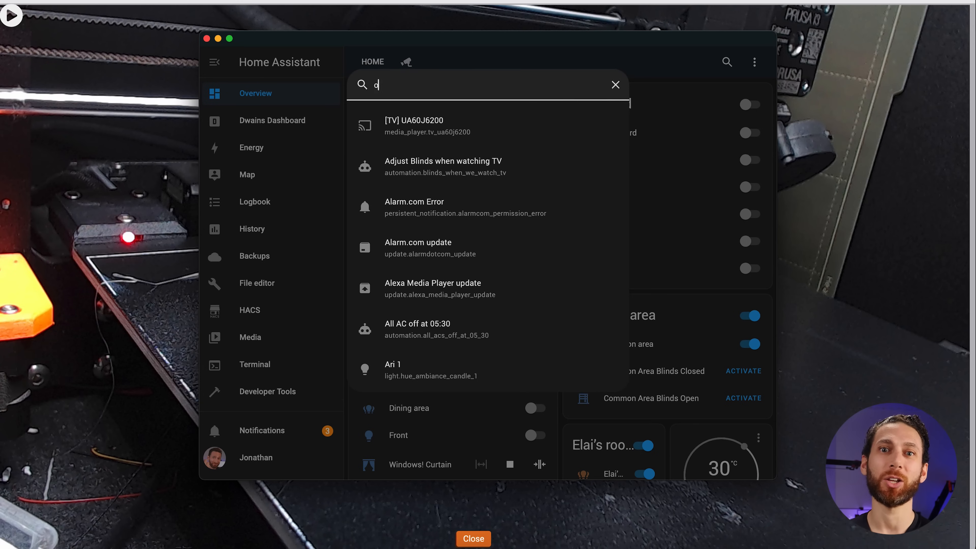
type("ctop")
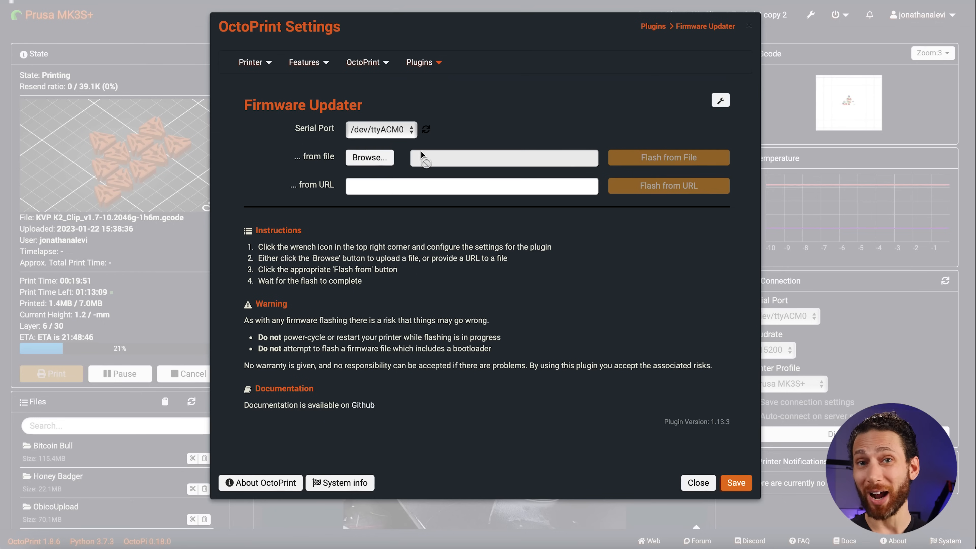
Keep /dev/ttyACM0 as the Firmware Updater serial port and enter its configuration
left_click(381, 129)
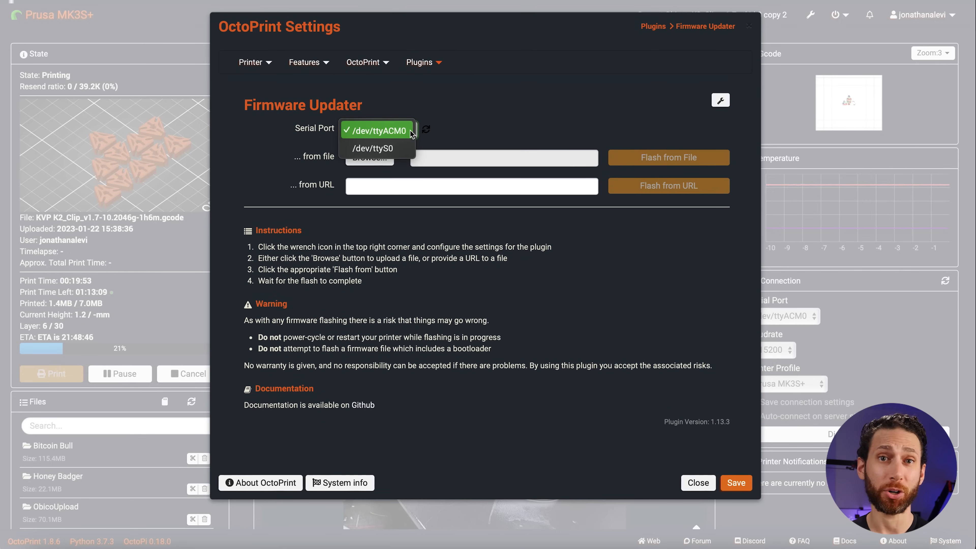
left_click(380, 131)
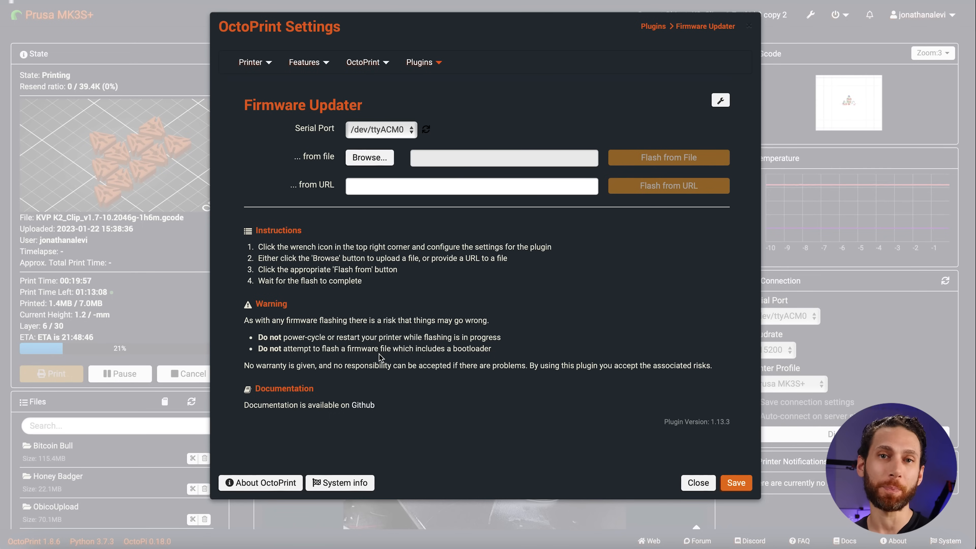
left_click(720, 100)
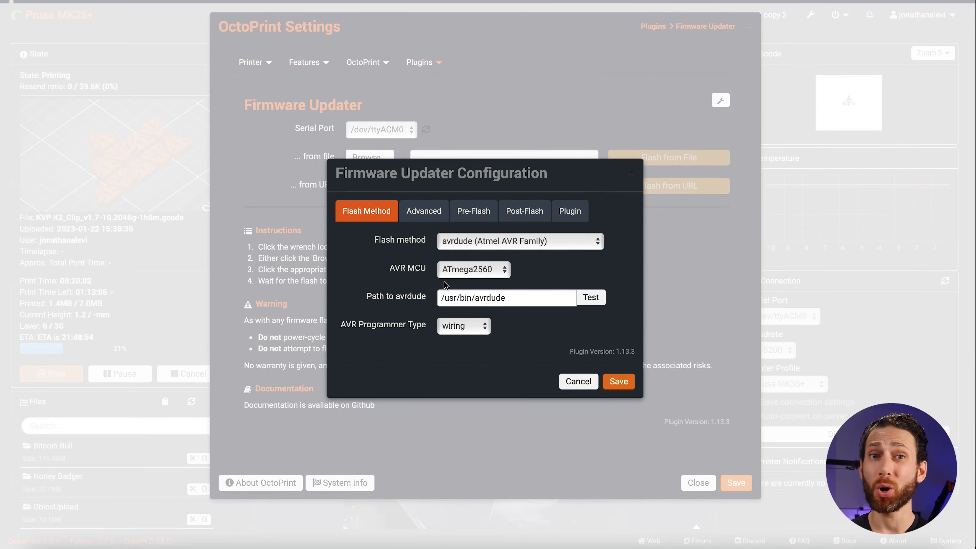
Review the avrdude Flash Method, Advanced and Pre-Flash option panels for the ATmega2560
left_click(423, 211)
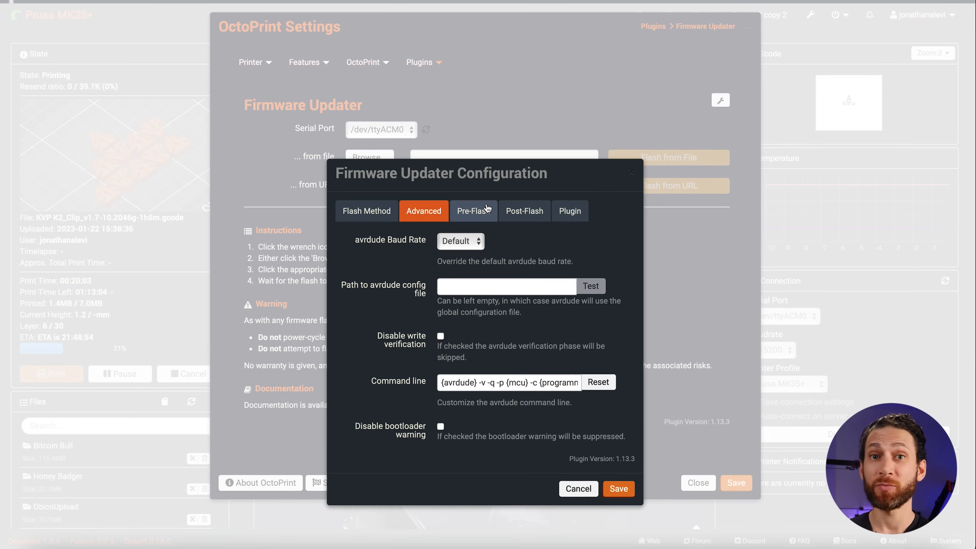
left_click(366, 210)
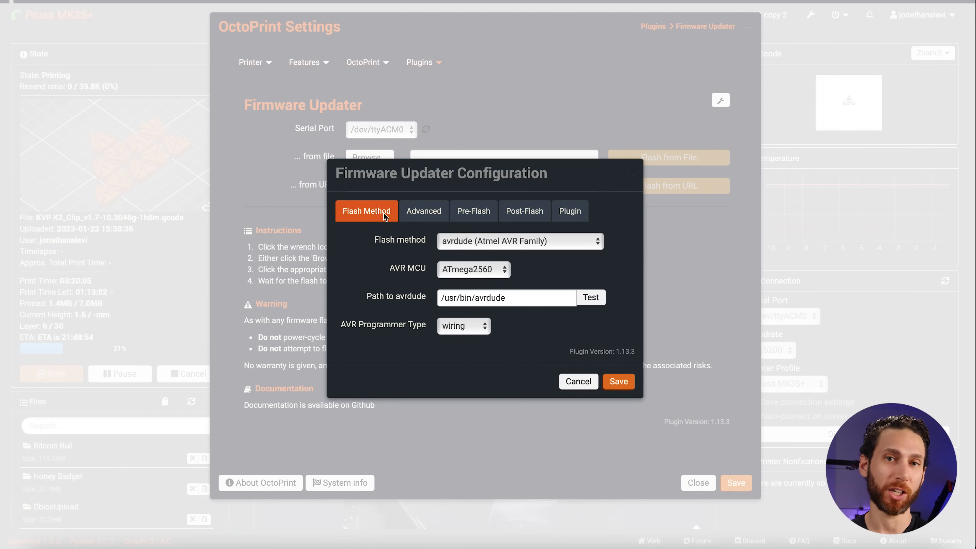
left_click(474, 211)
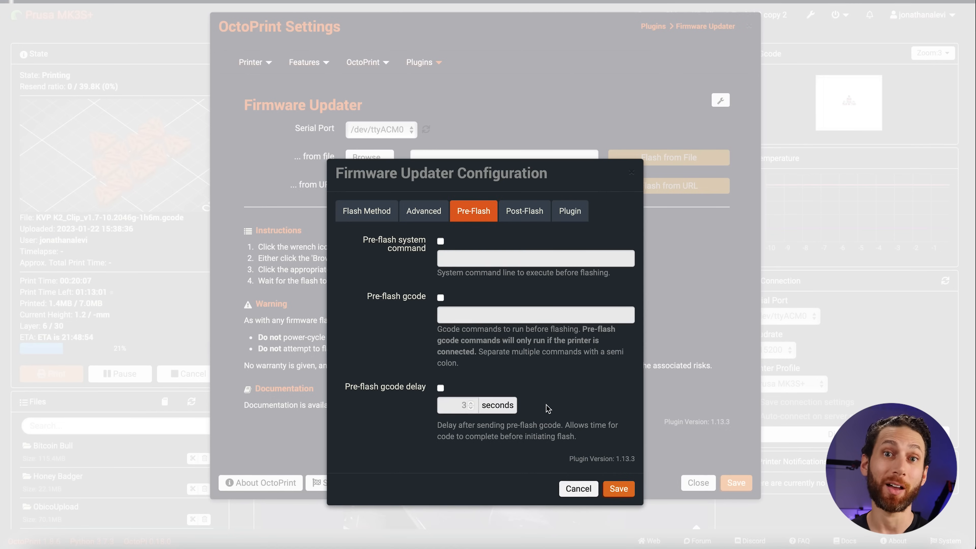